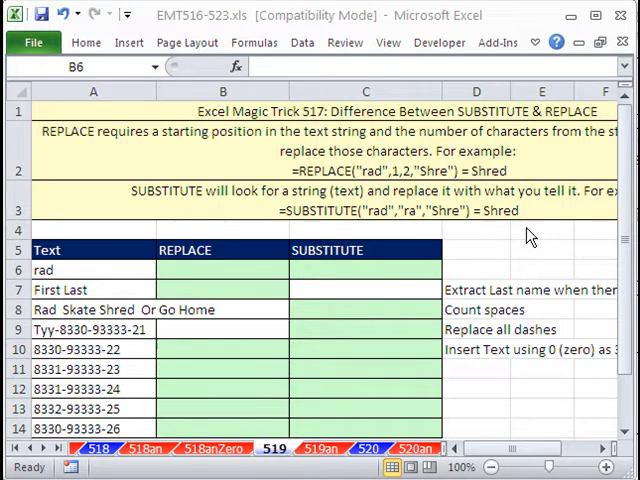
mouse_move(544, 378)
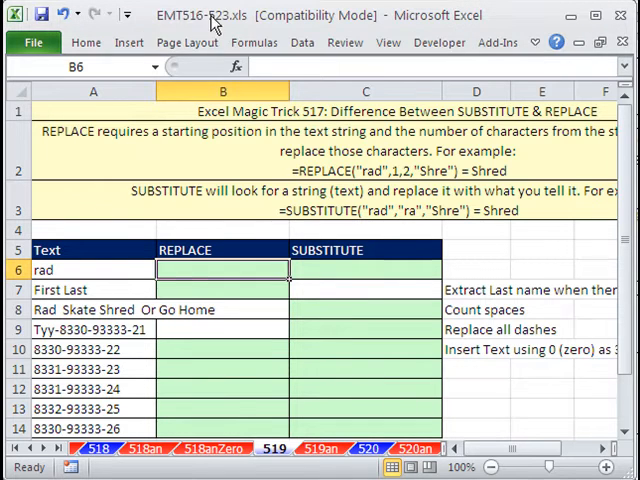
mouse_move(240, 42)
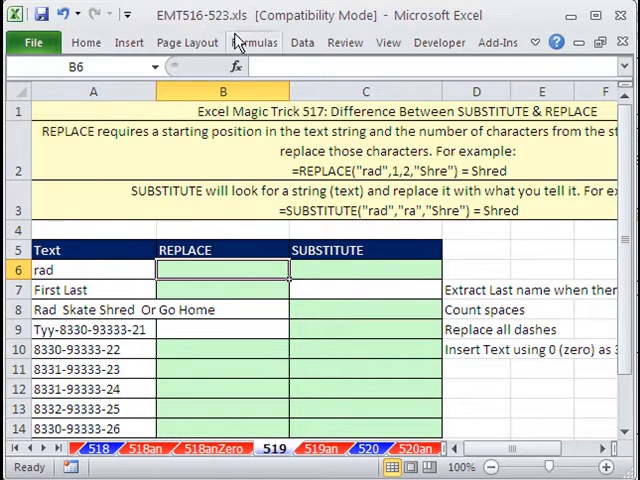
mouse_move(188, 122)
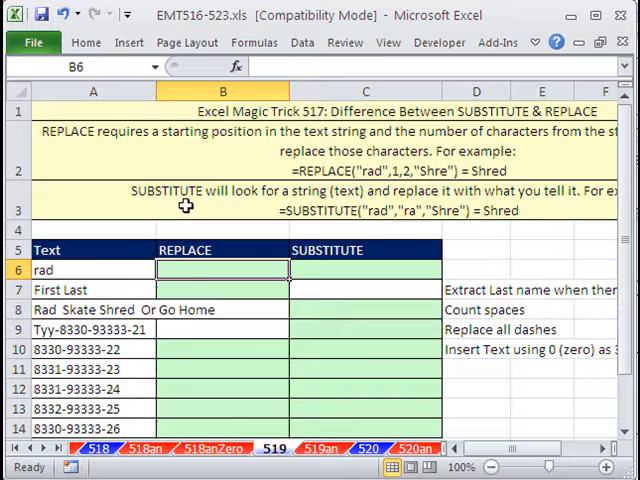
mouse_move(336, 250)
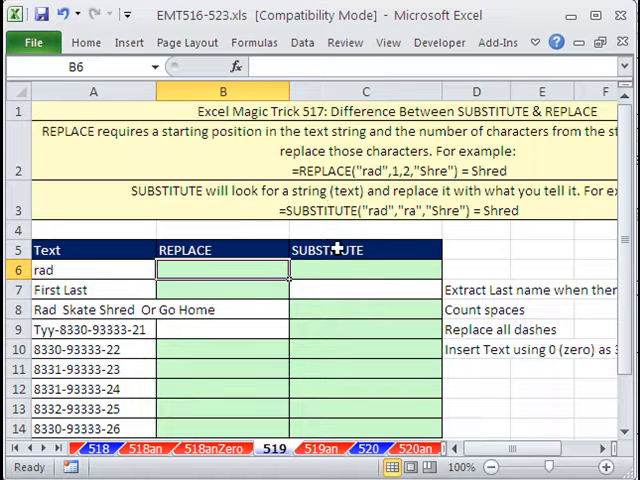
mouse_move(316, 184)
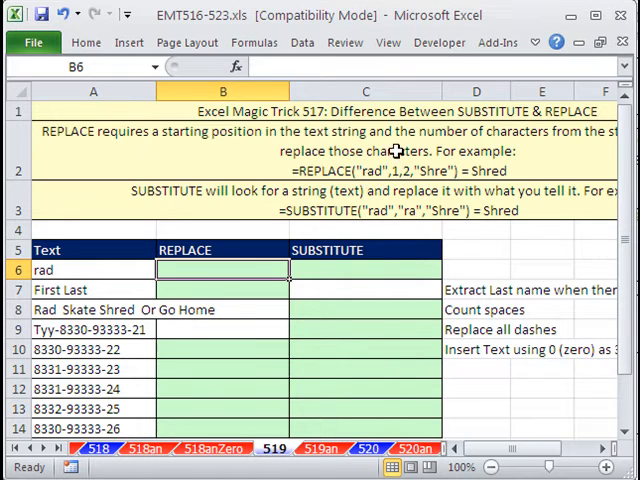
mouse_move(400, 148)
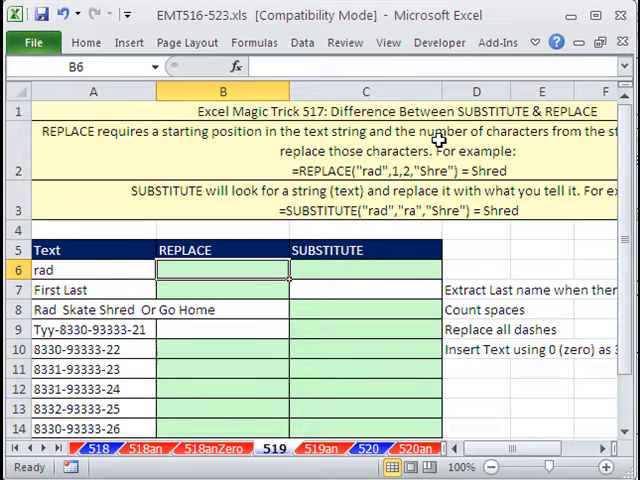
mouse_move(432, 160)
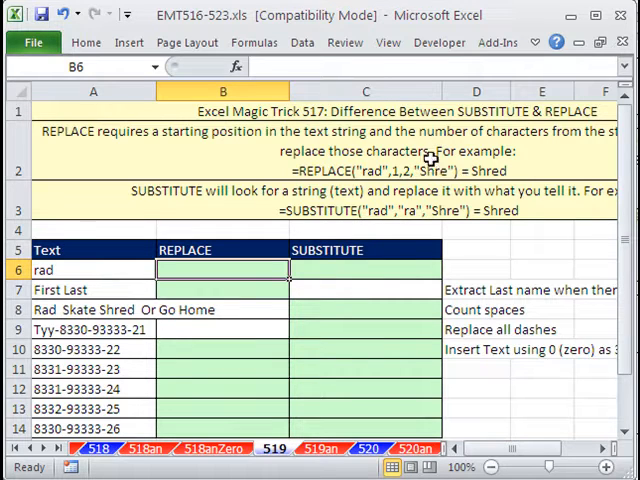
mouse_move(360, 180)
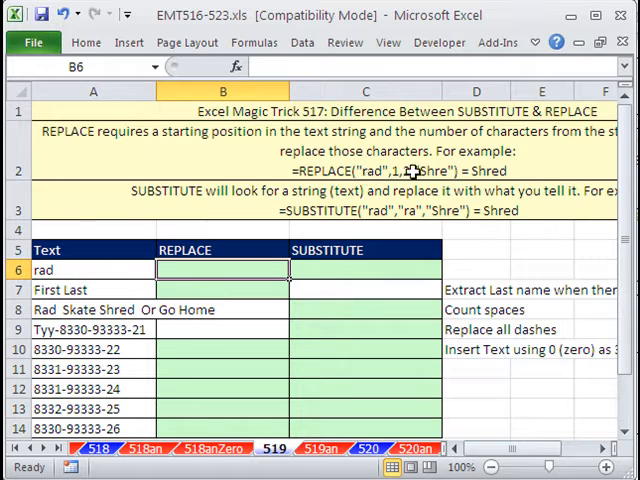
mouse_move(504, 184)
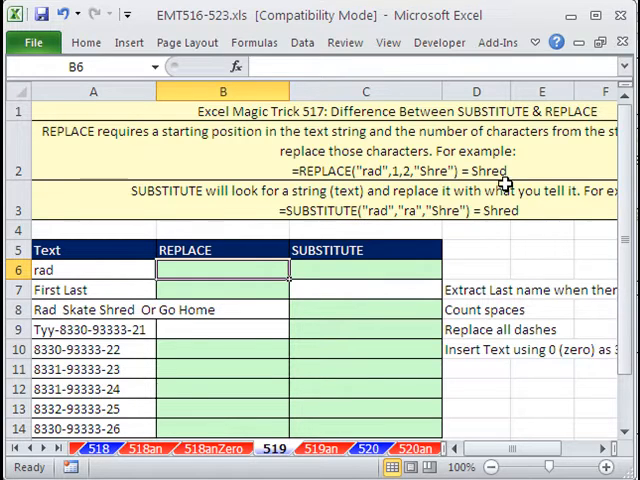
mouse_move(360, 152)
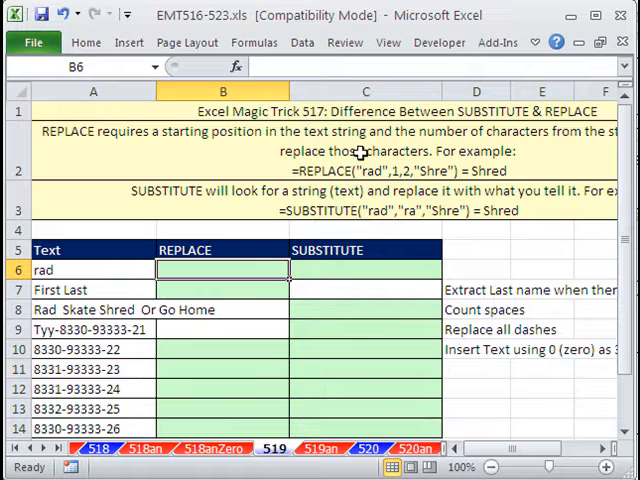
mouse_move(396, 170)
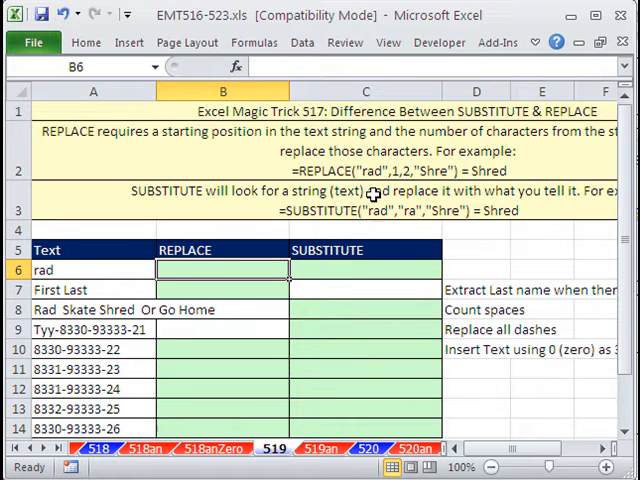
mouse_move(416, 240)
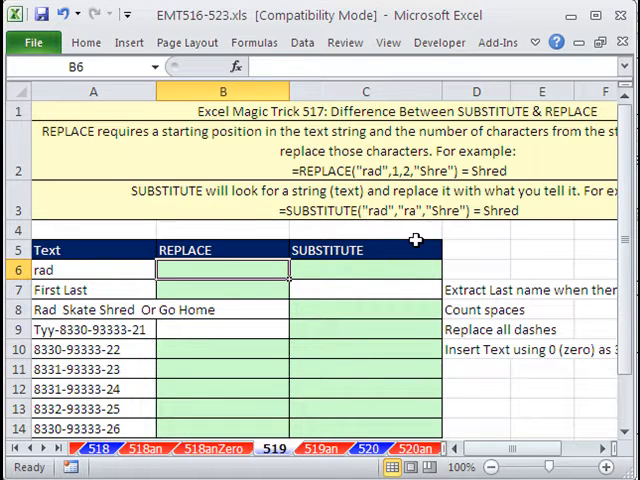
mouse_move(412, 224)
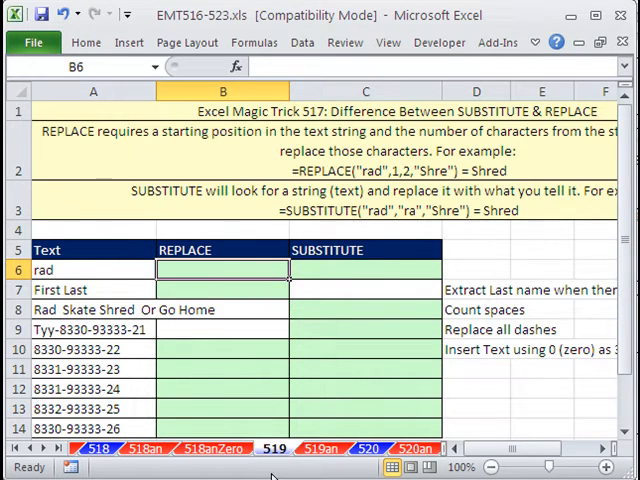
Step: Enter =REPLACE(A6,1,2,"Shred") in B6 so rad shows as Shred
text(=REPLACE()
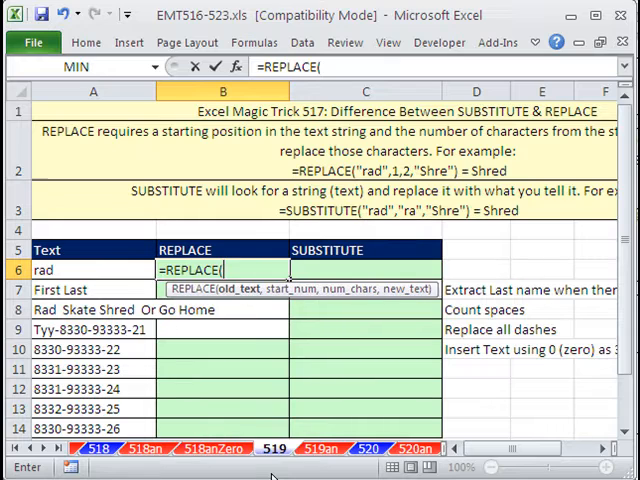
click(92, 268)
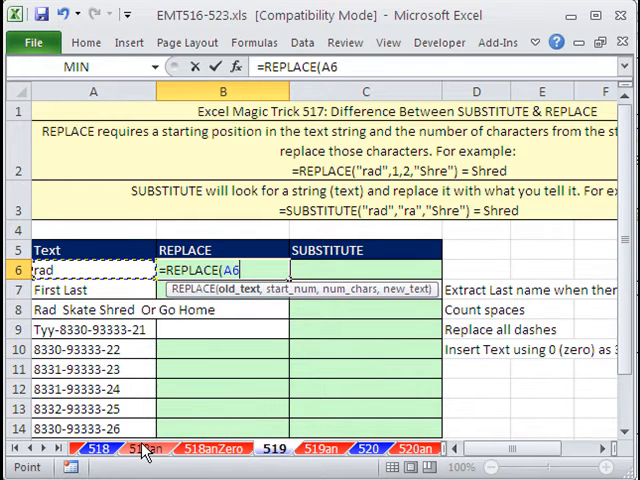
text(,)
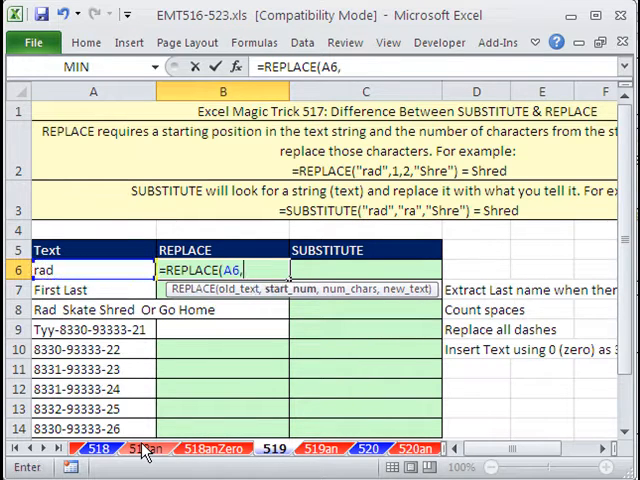
text(1,)
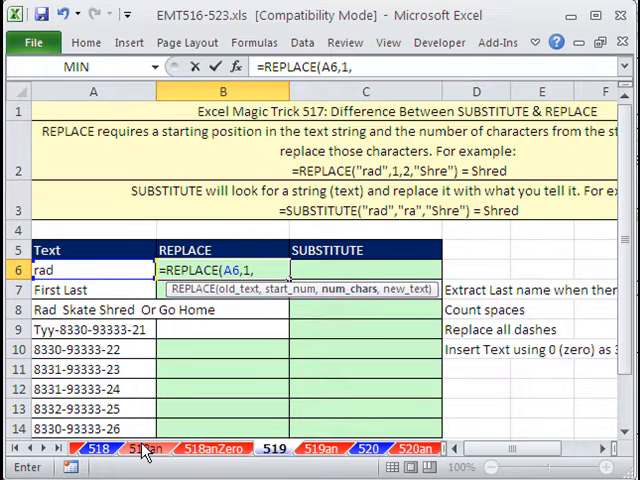
text(2)
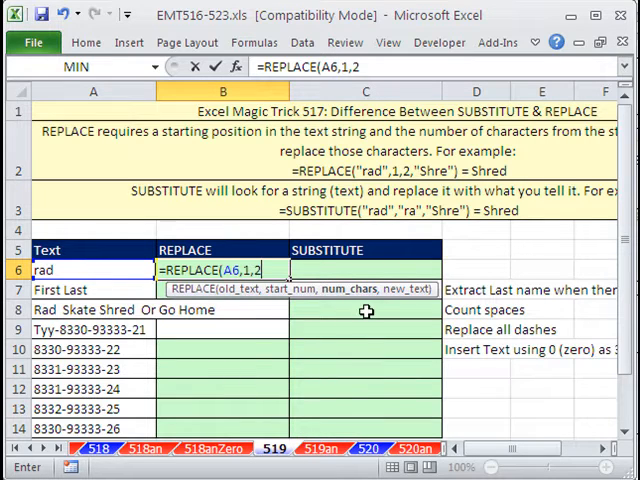
text(,)
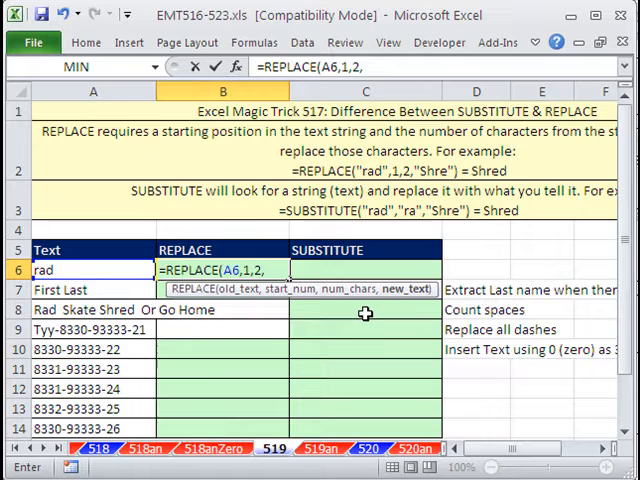
text(")
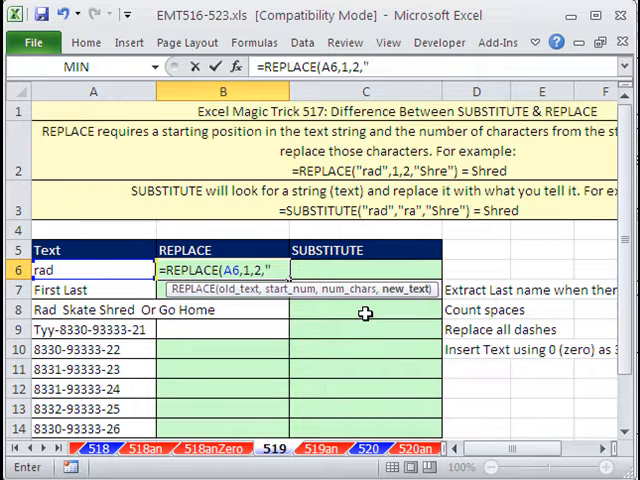
text(Sred)
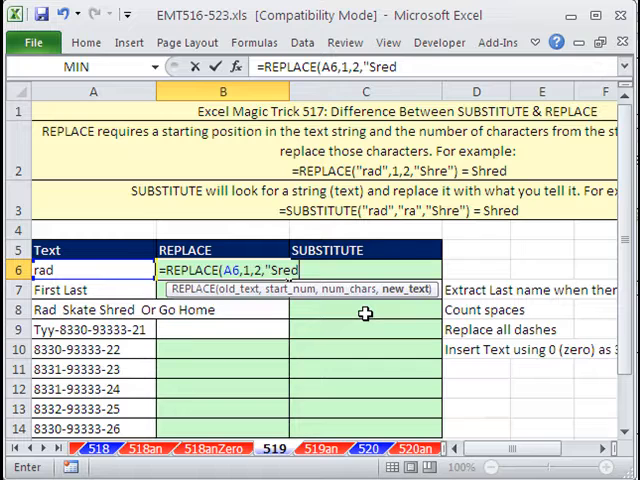
mouse_move(324, 340)
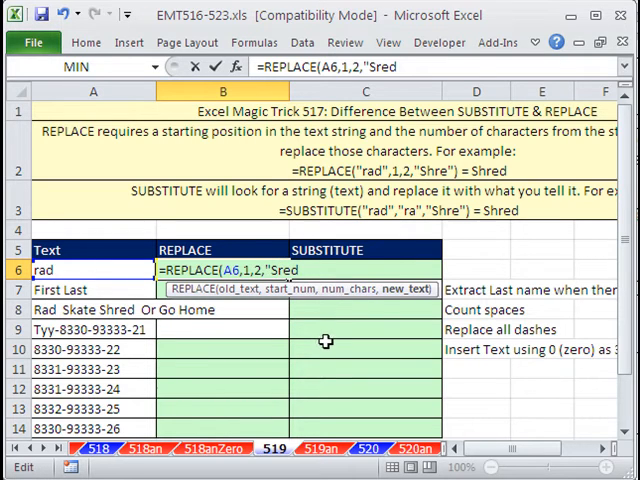
text(h)
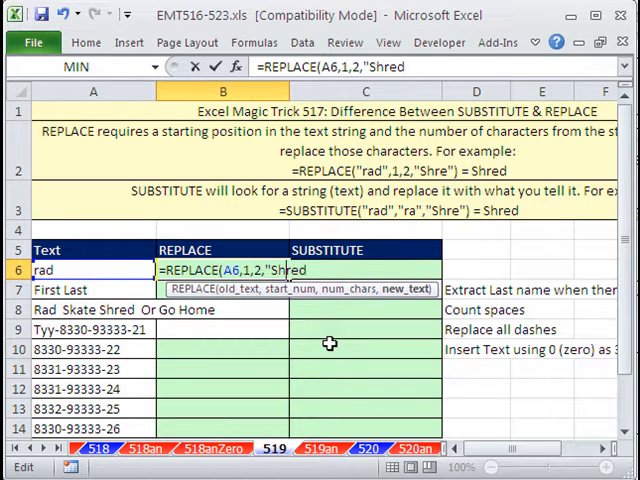
key(Backspace)
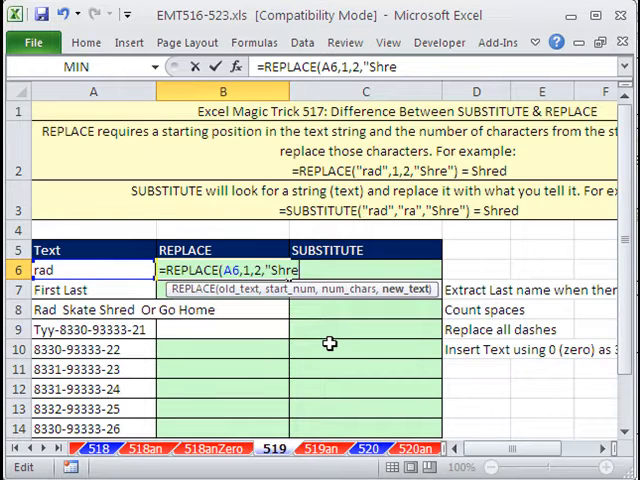
text("))
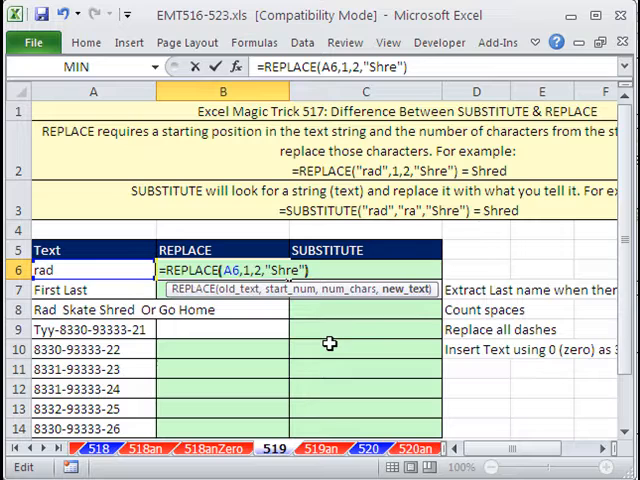
key(Return)
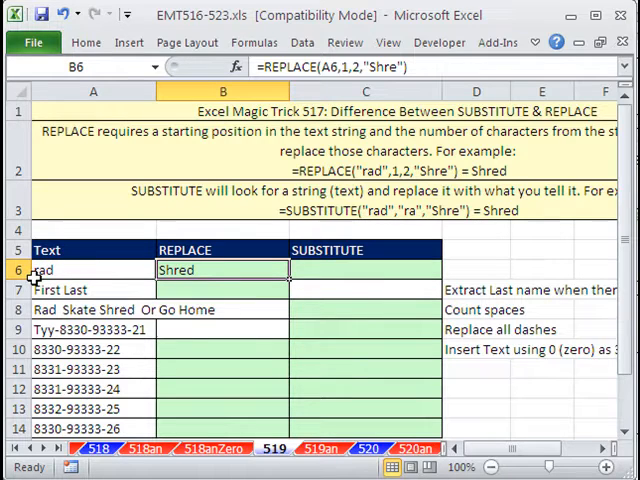
click(364, 270)
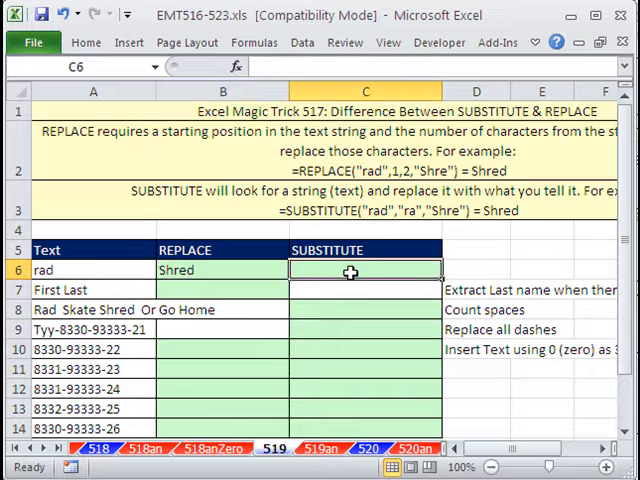
Step: Enter =SUBSTITUTE(A6,"ra","Shre") in C6 so rad also becomes Shred
text(=SUBSTITUTE()
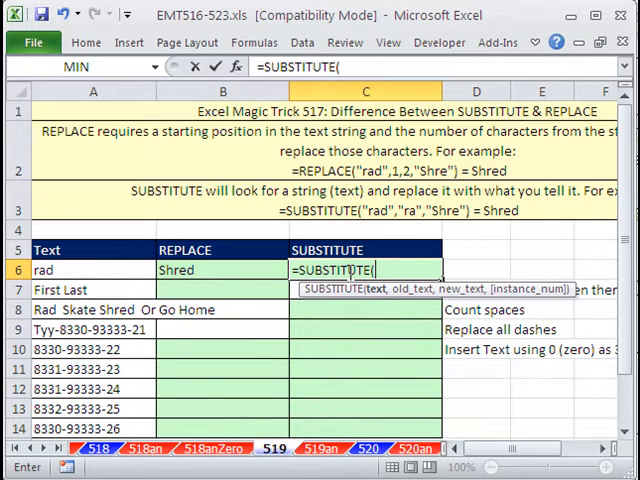
mouse_move(104, 268)
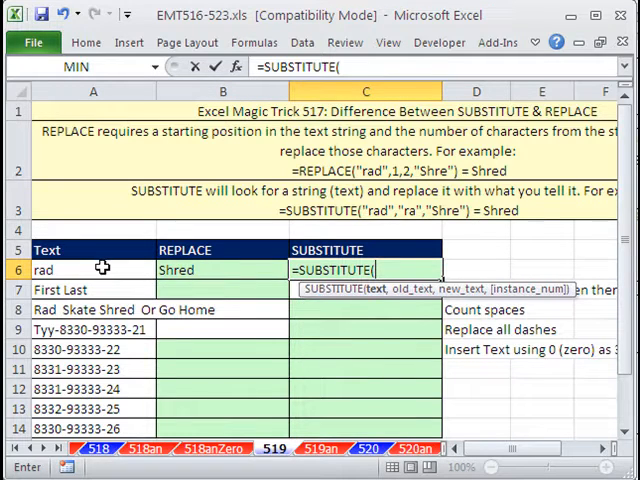
click(92, 270)
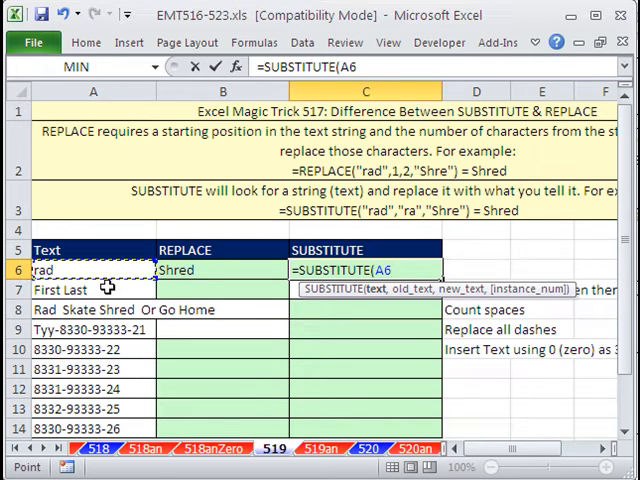
text(,"ra")
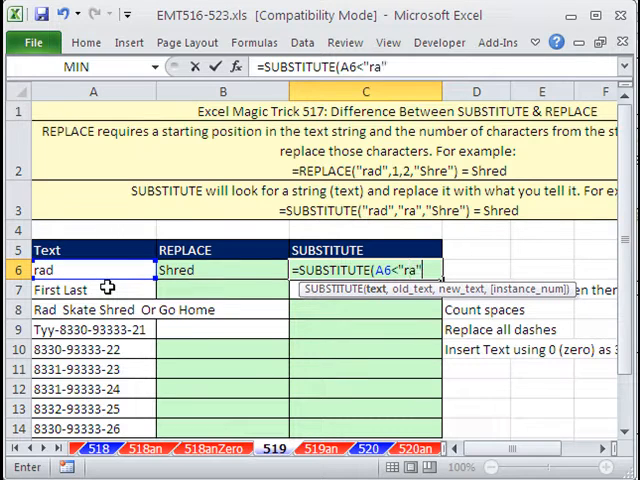
text(,)
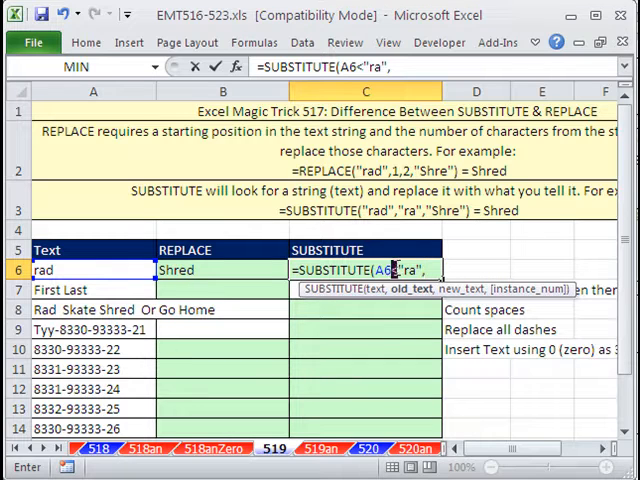
text(,)
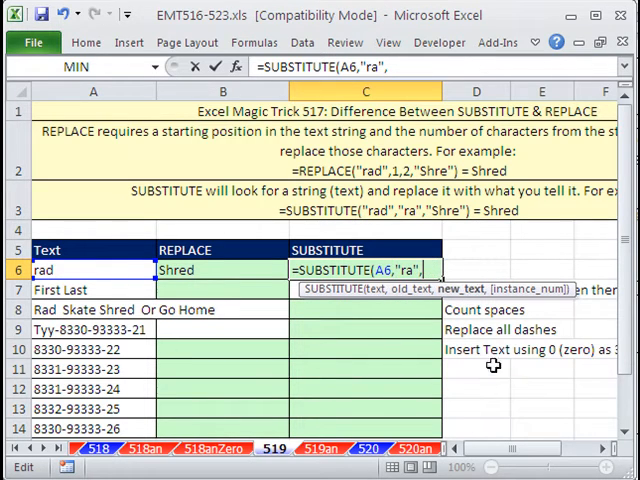
text("Shre"))
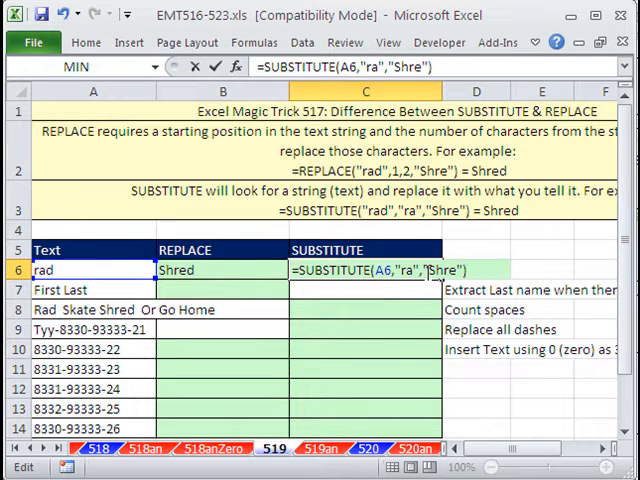
key(Return)
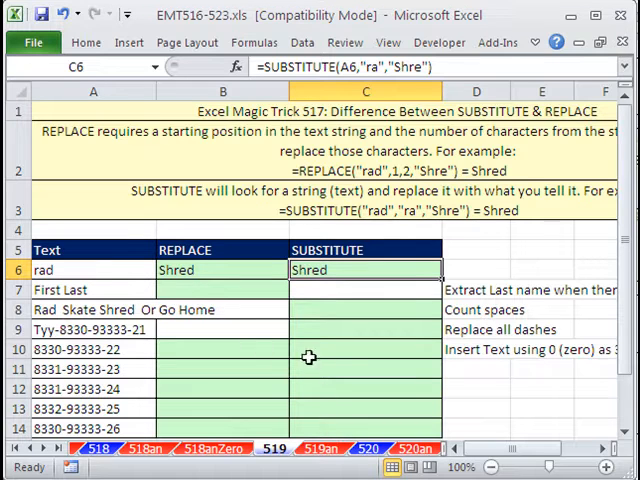
mouse_move(248, 272)
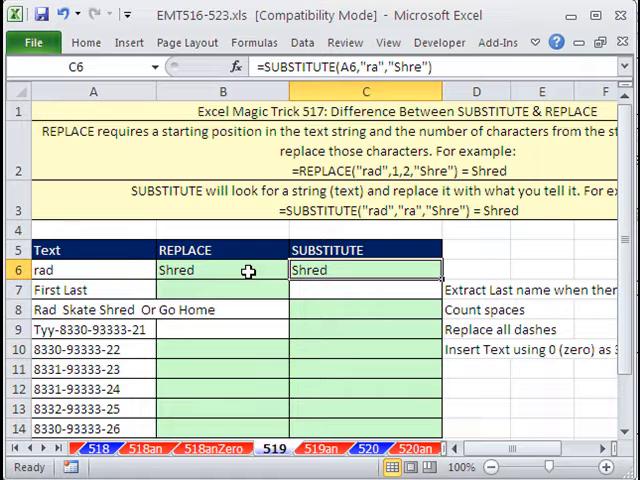
Step: Start a REPLACE formula in B7 on A7 from position 1, beginning a SEARCH for the length
click(222, 288)
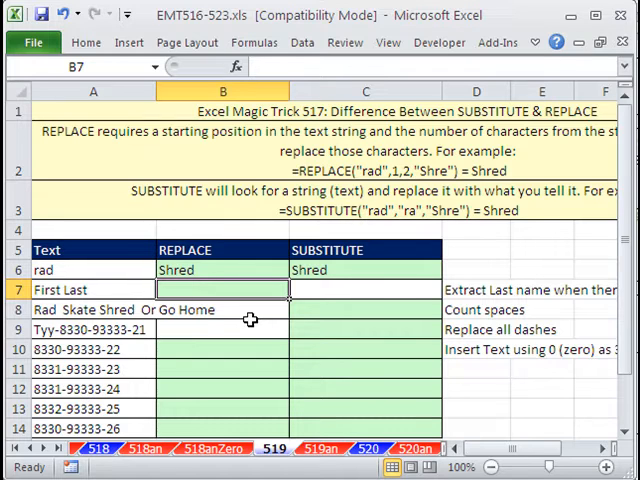
mouse_move(80, 290)
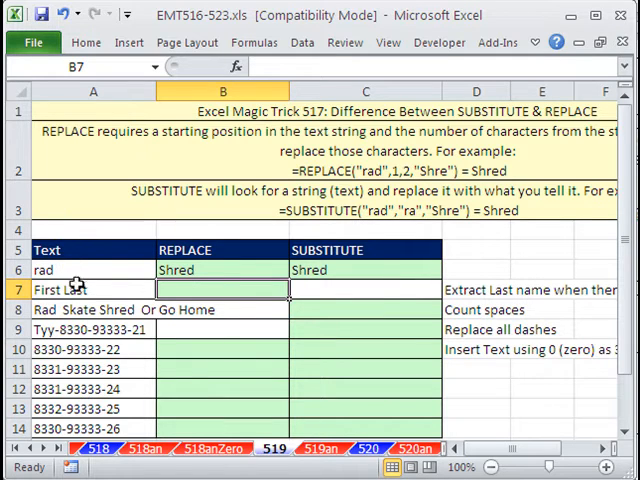
mouse_move(96, 316)
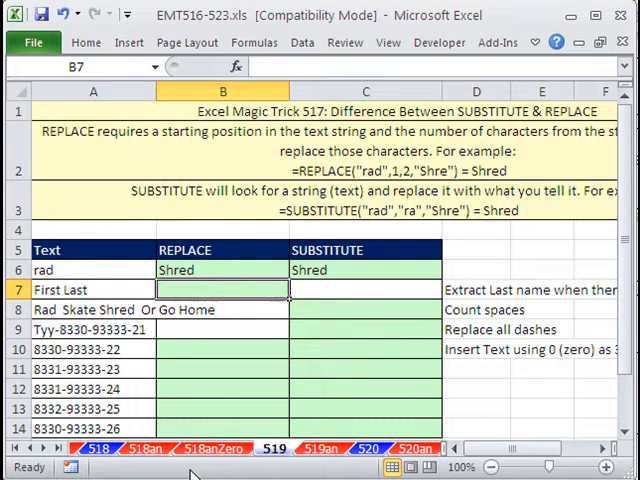
text(=r)
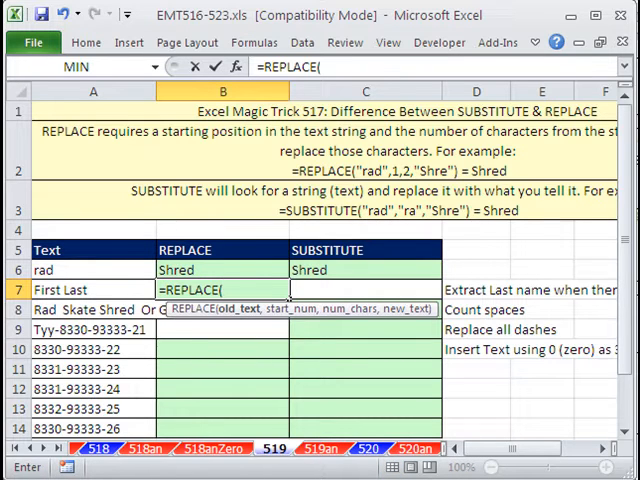
click(92, 288)
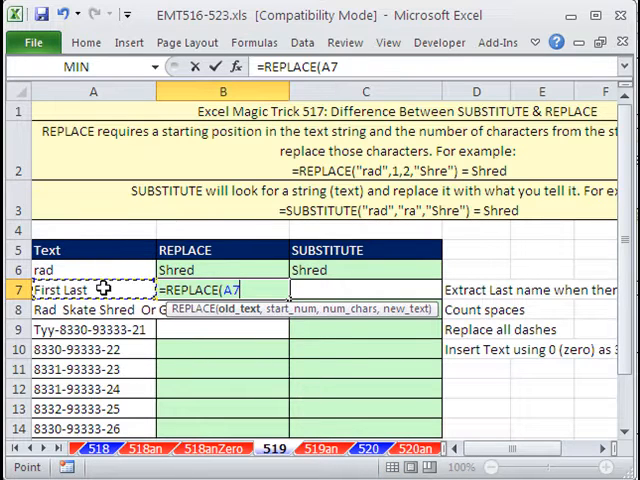
mouse_move(180, 402)
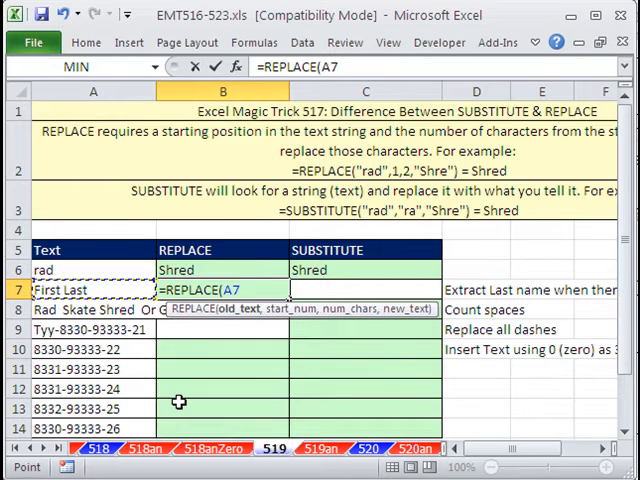
text(,1)
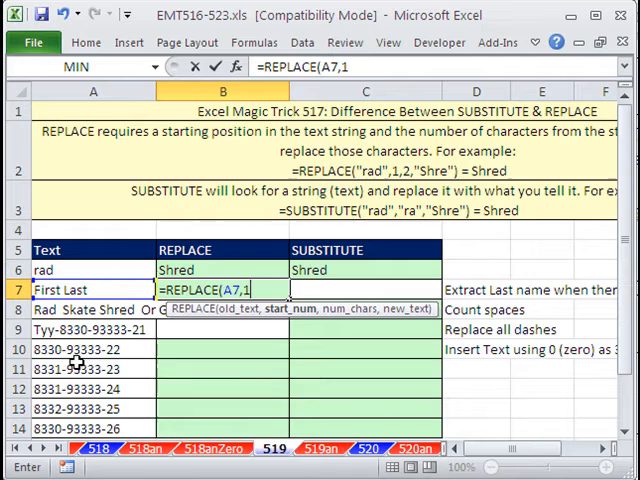
text(,fi)
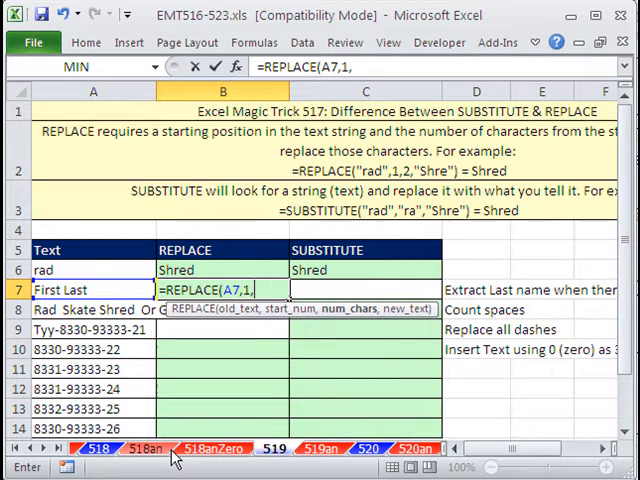
text(SEARCH()
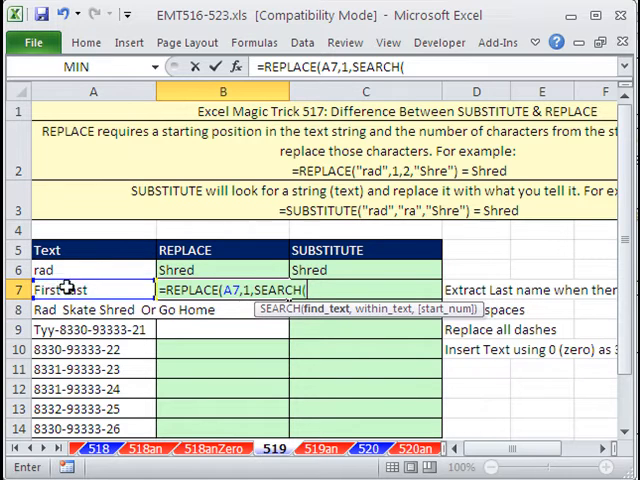
mouse_move(322, 324)
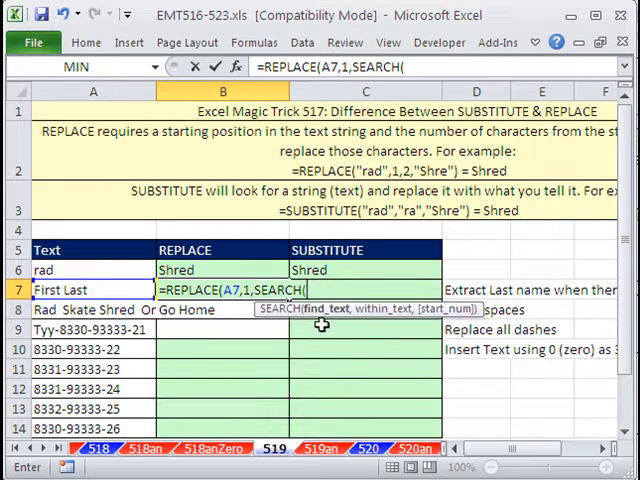
Step: Finish =REPLACE(A7,1,SEARCH(" ",A7),"") so First Last returns Last
text(")
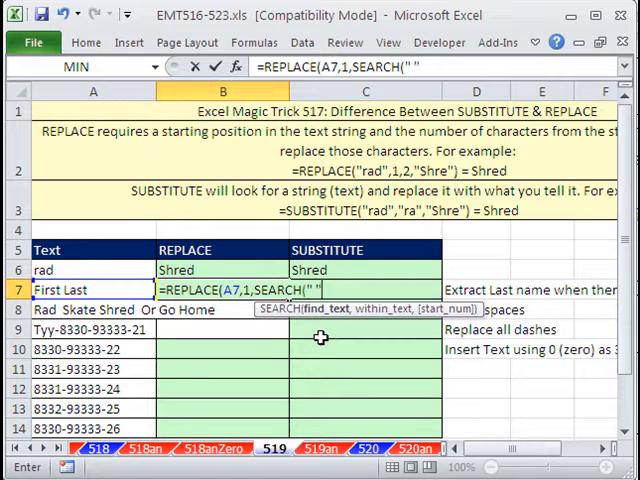
text(,)
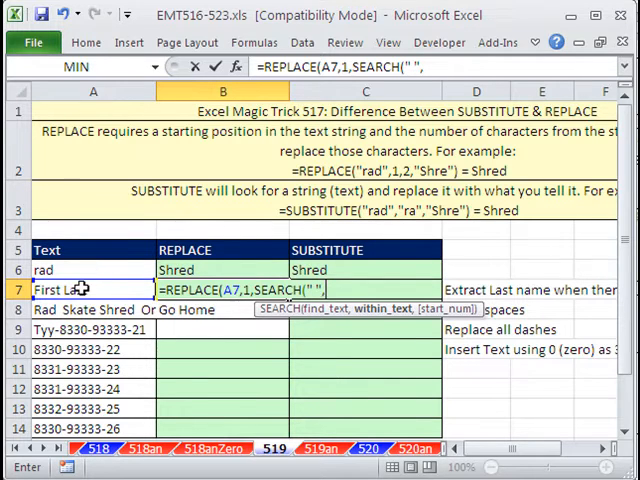
click(92, 288)
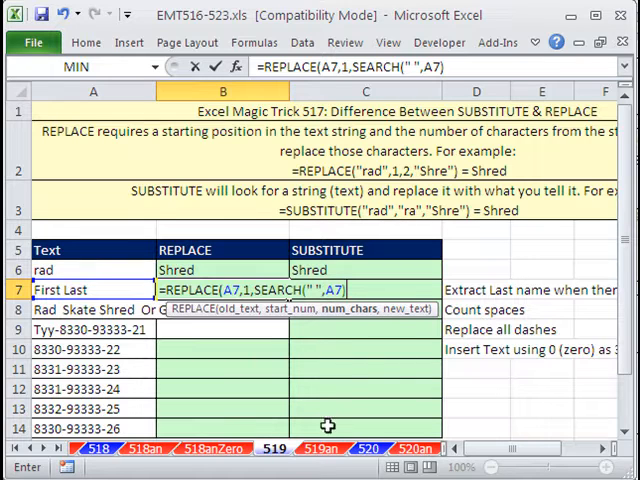
text(,)
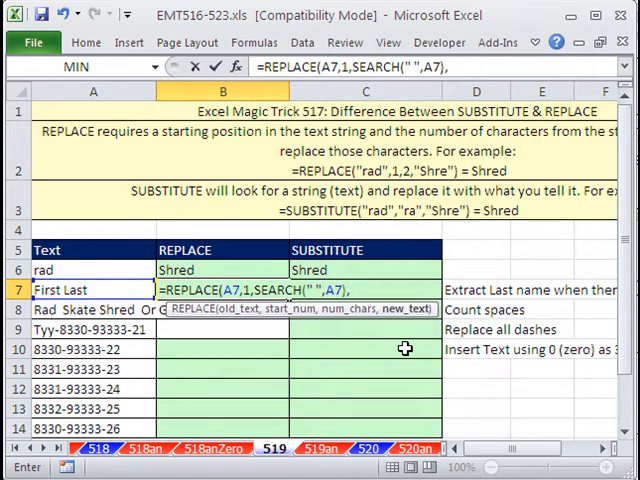
text(""))
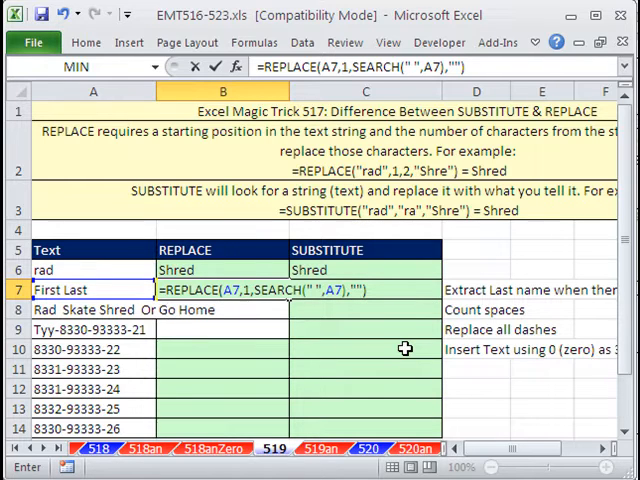
key(Return)
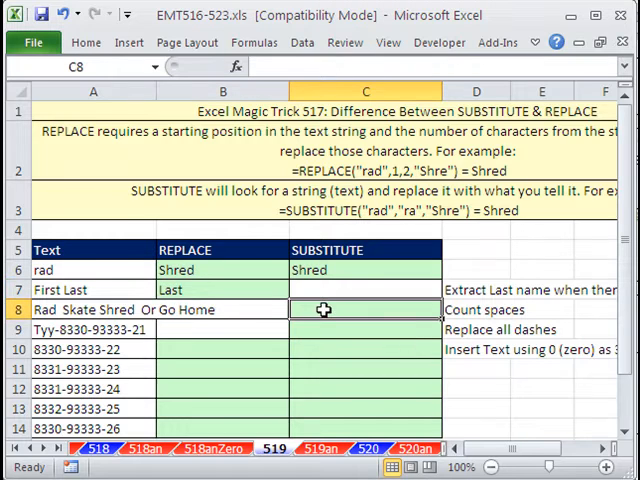
mouse_move(316, 376)
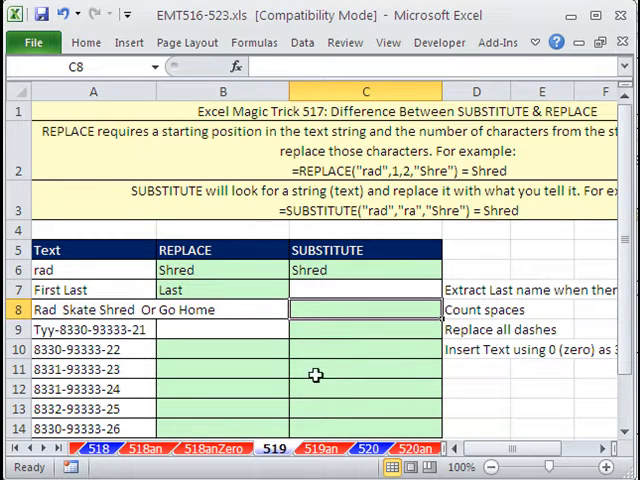
mouse_move(300, 396)
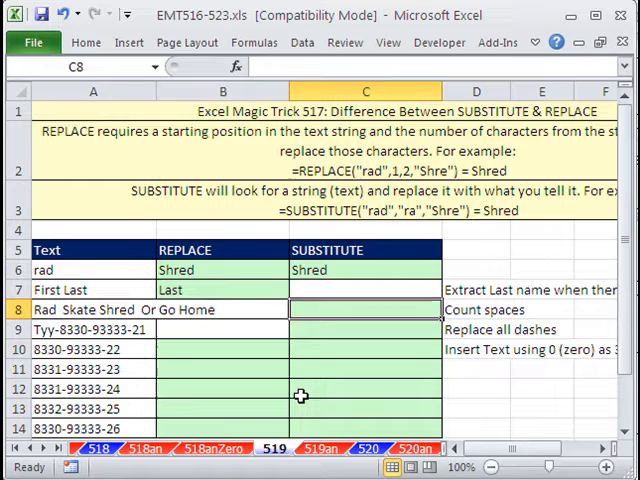
Step: Enter =SUBSTITUTE(A8," ","") in C8 to strip the spaces from the A8 text
text(=sub)
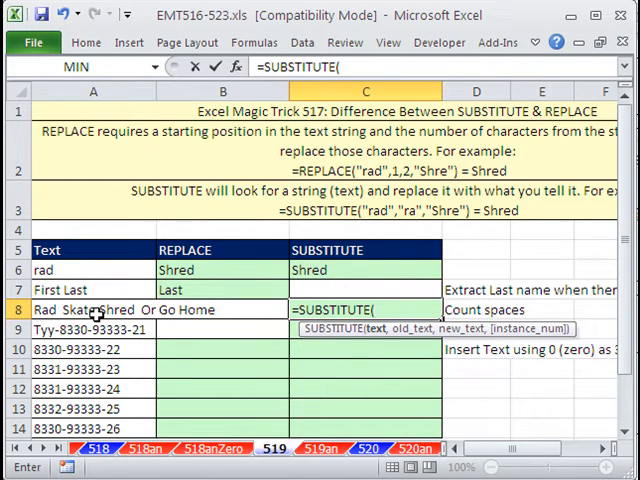
click(88, 308)
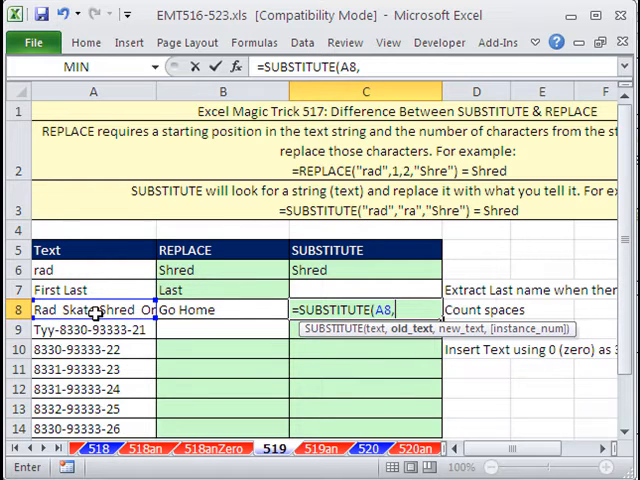
text(")
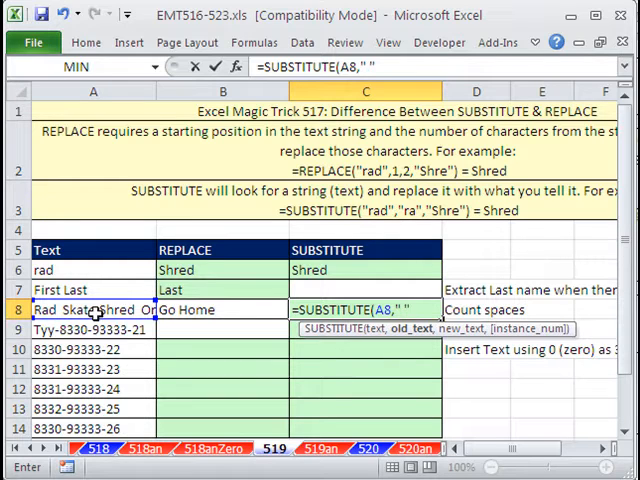
text(,)
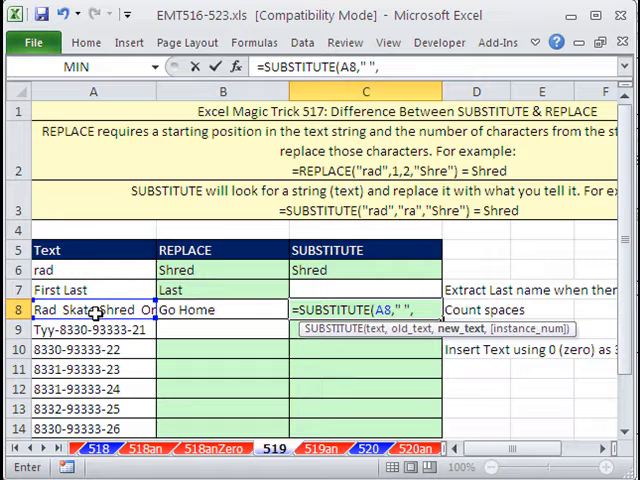
text(""))
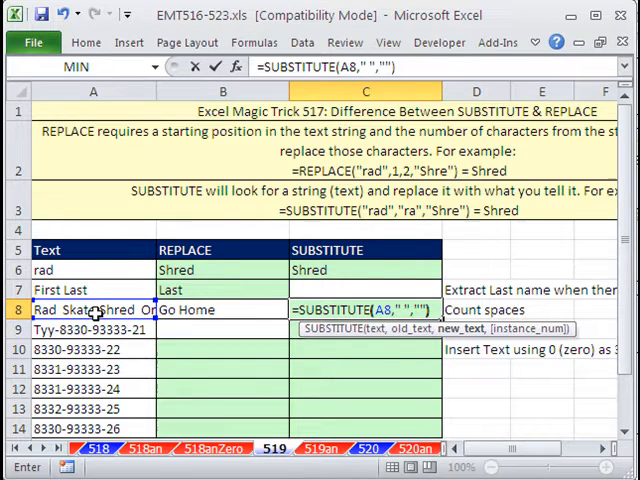
key(Return)
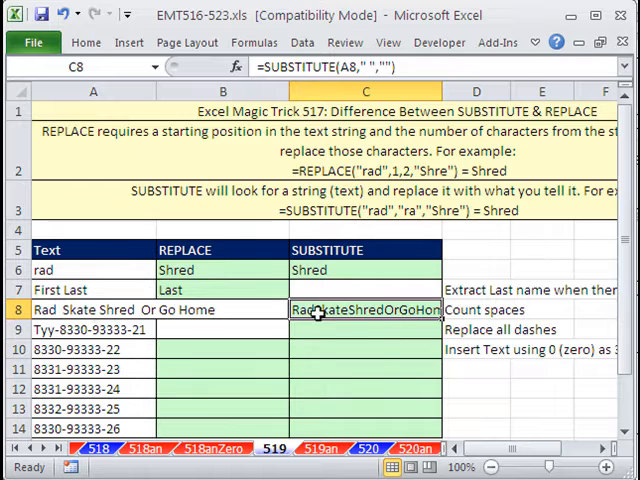
mouse_move(164, 322)
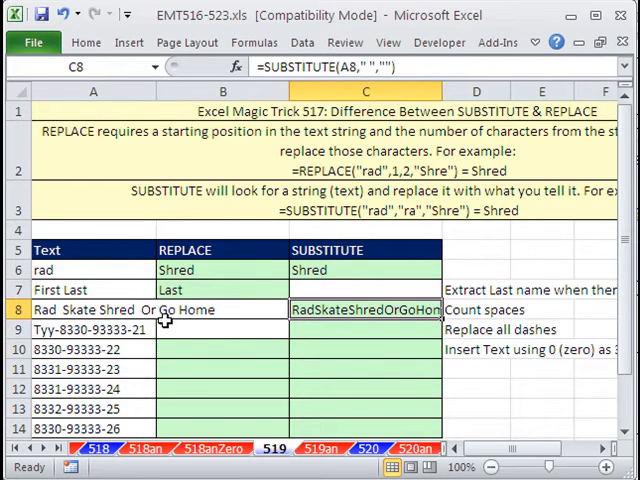
Step: Wrap it as =LEN(A8)-LEN(SUBSTITUTE(A8," ","")) so C8 counts the spaces
double_click(364, 308)
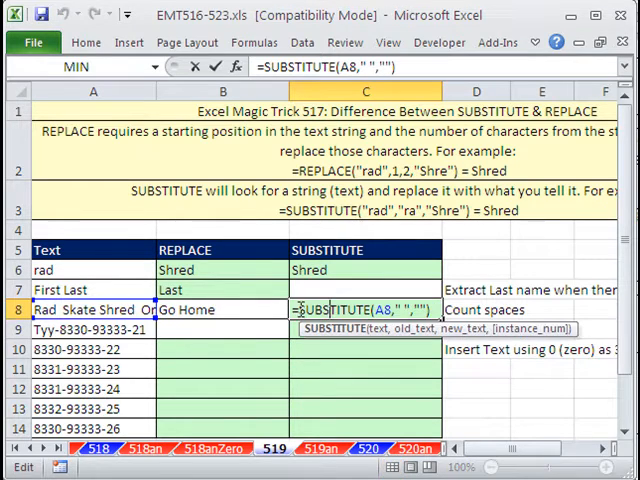
text(len()
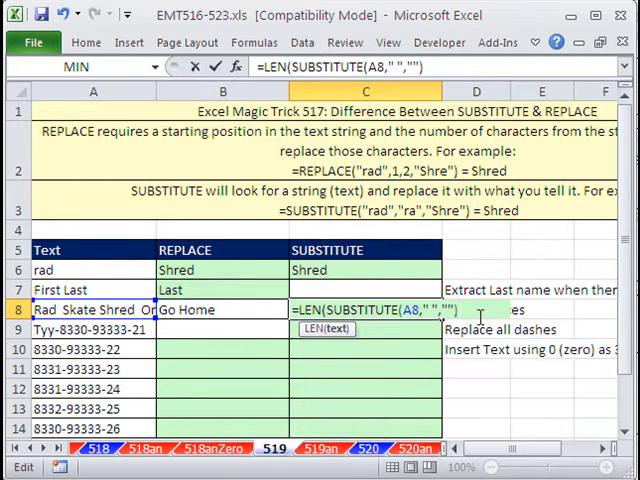
text())
key(Return)
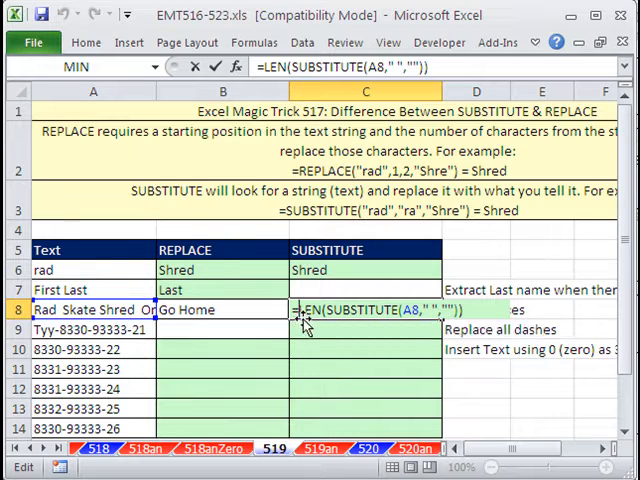
text(LEN(A8)
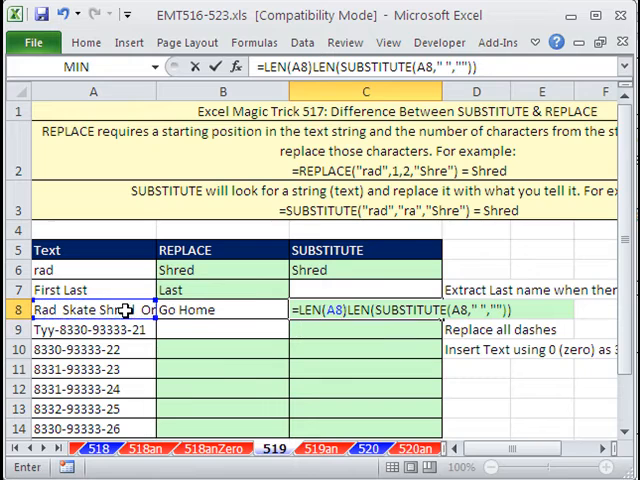
text(-)
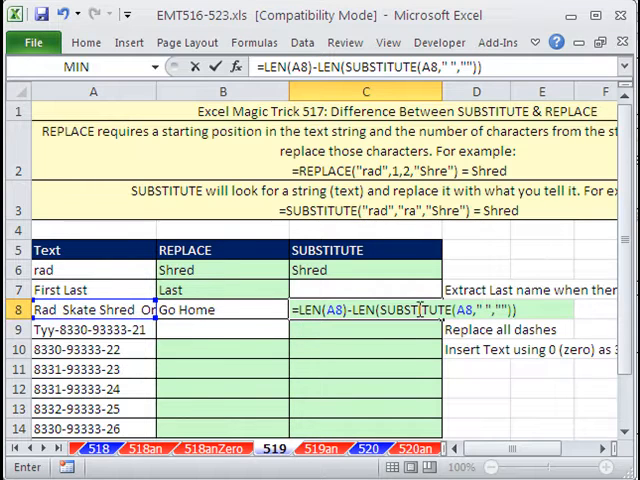
key(Return)
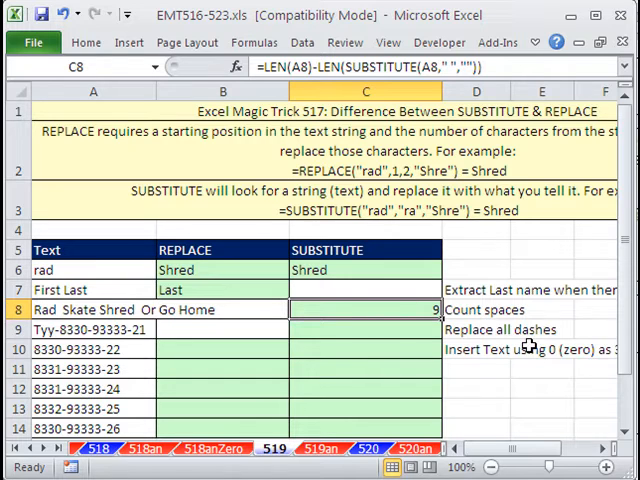
Step: Enter =SUBSTITUTE(A9,"-"," / ") in C9 to swap every dash for a spaced slash
click(92, 328)
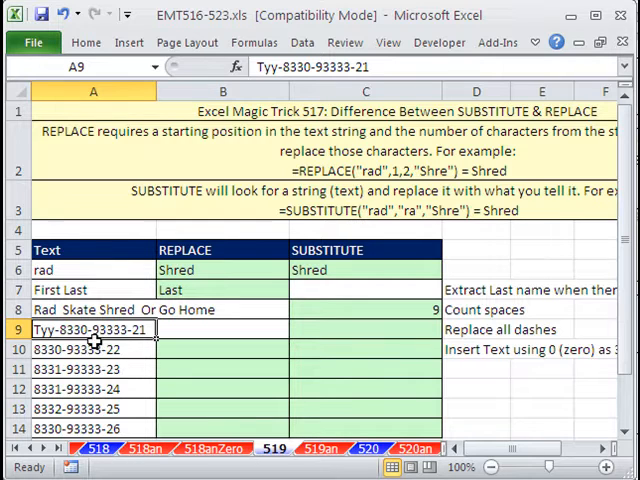
mouse_move(368, 350)
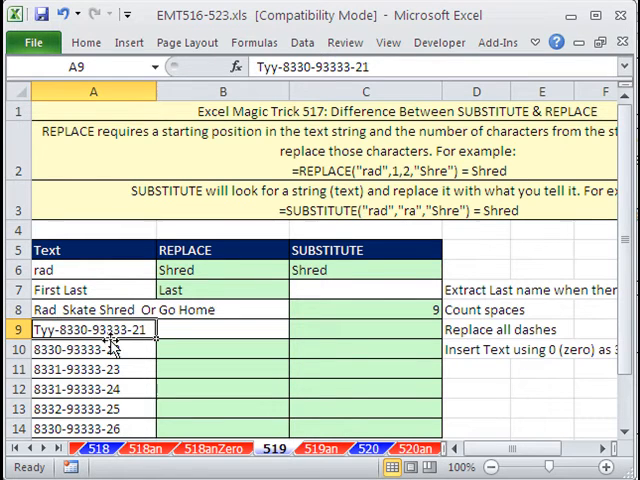
click(364, 328)
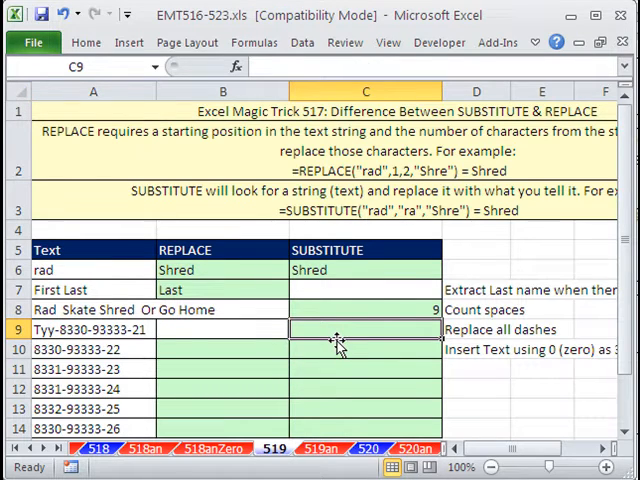
mouse_move(164, 388)
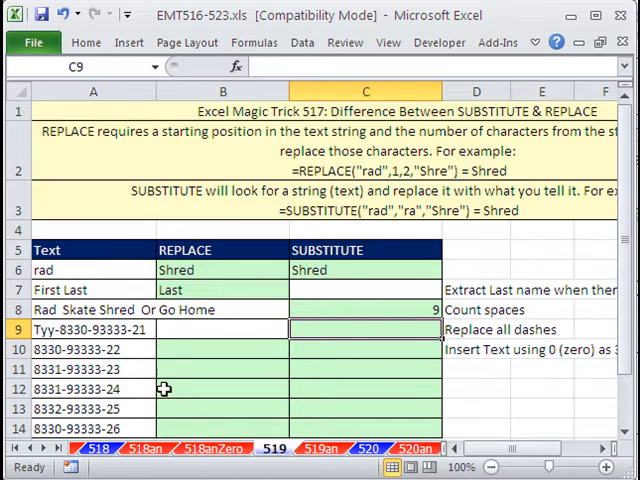
text(=s)
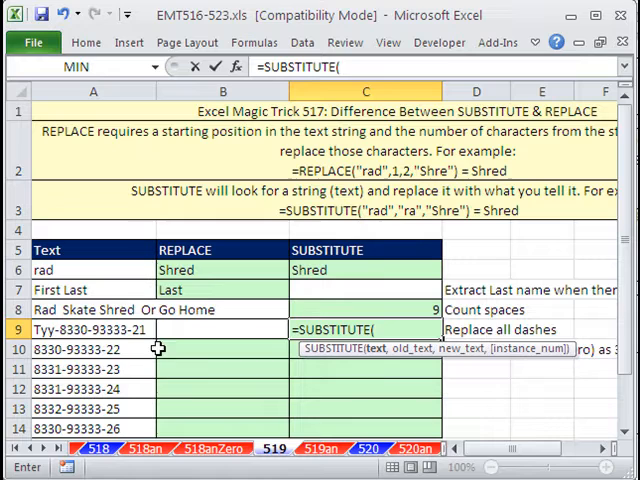
click(92, 328)
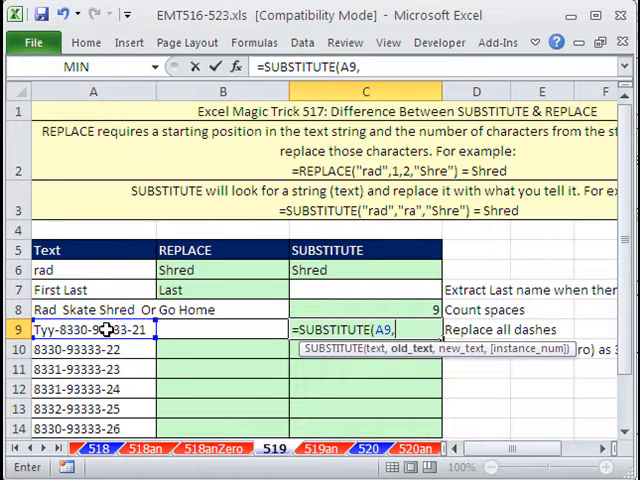
text(")
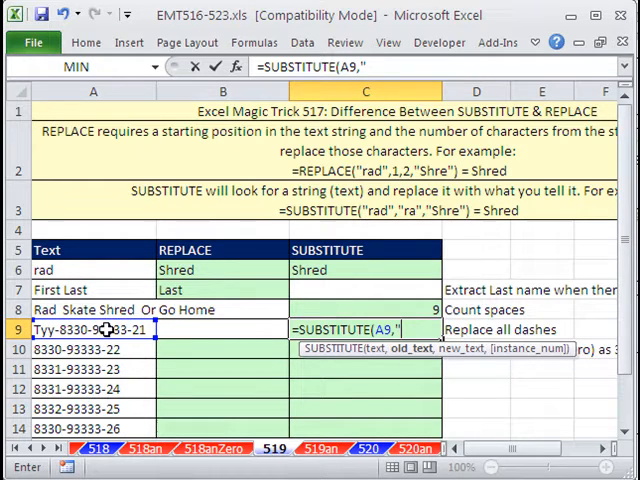
text(-)
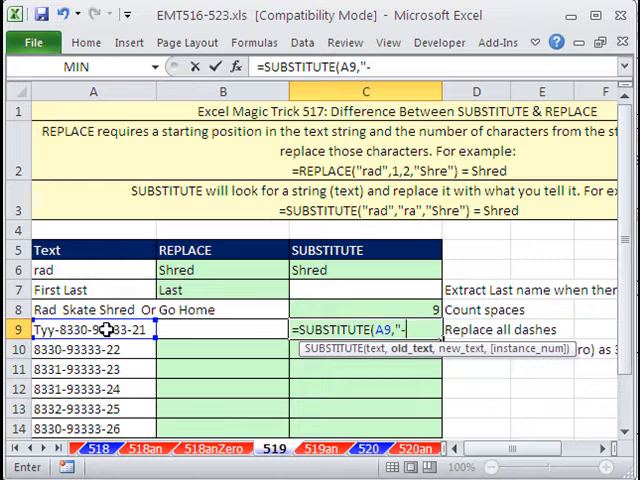
text(,)
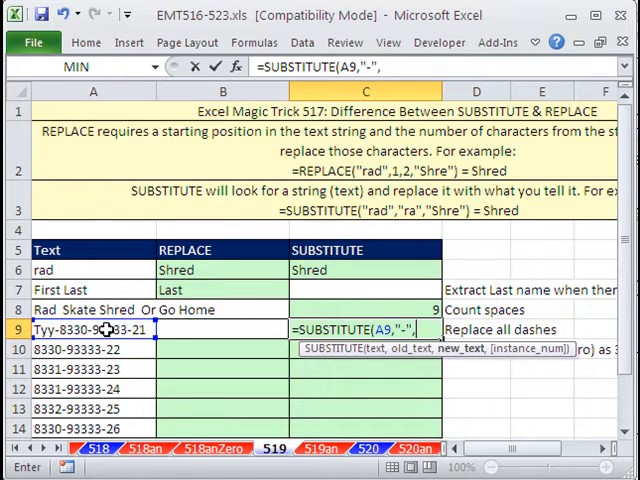
text(")
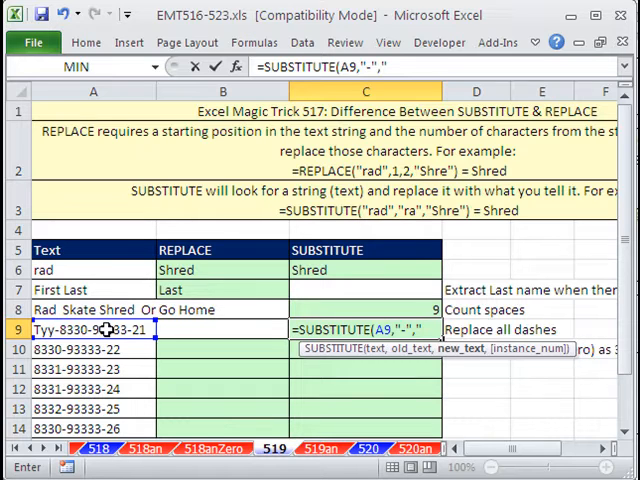
text(/)
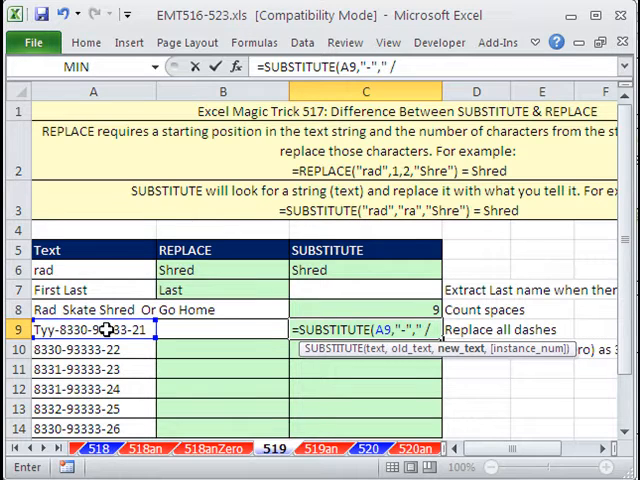
text(")
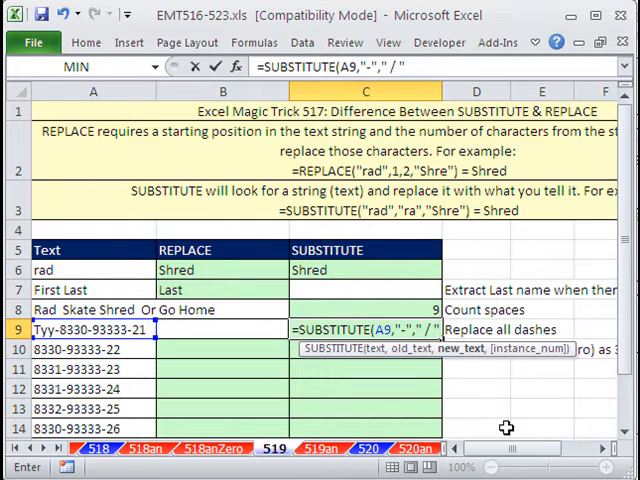
text())
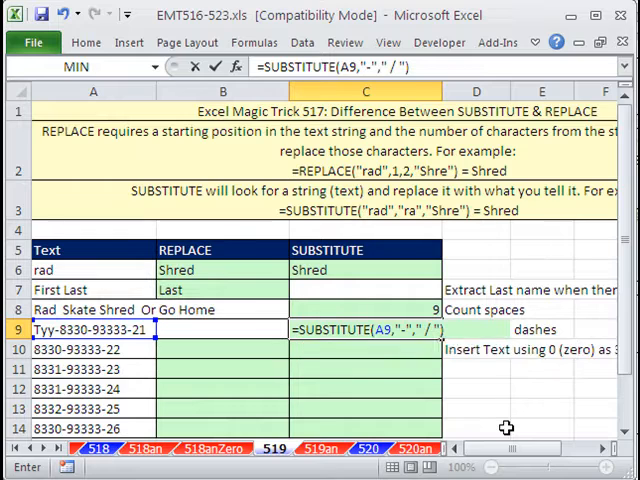
key(Return)
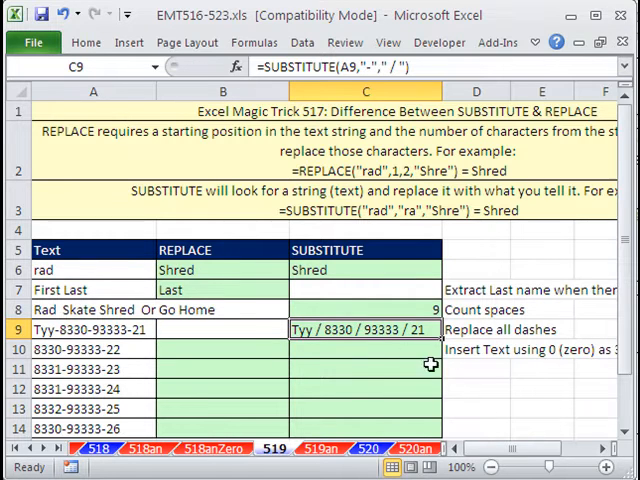
mouse_move(358, 396)
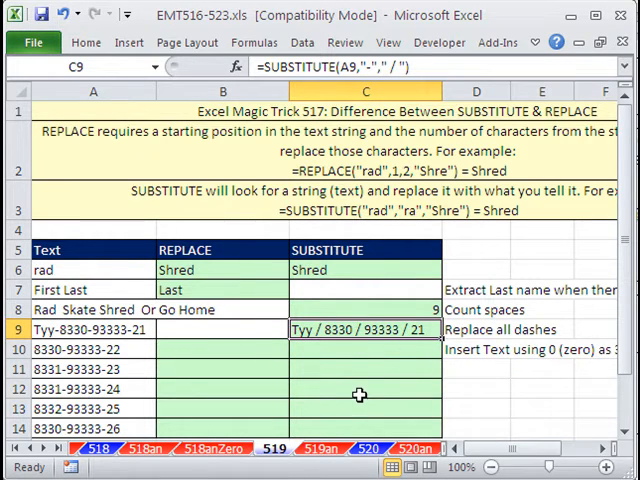
mouse_move(216, 356)
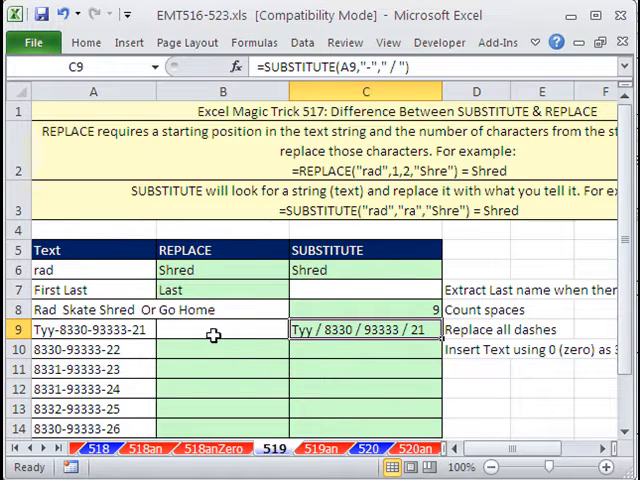
mouse_move(420, 360)
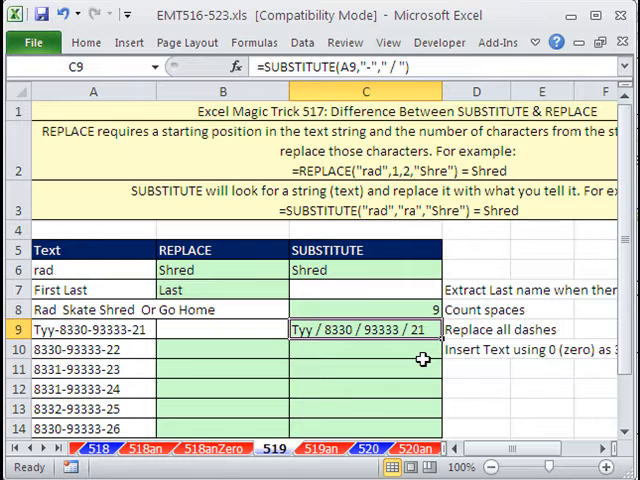
mouse_move(204, 348)
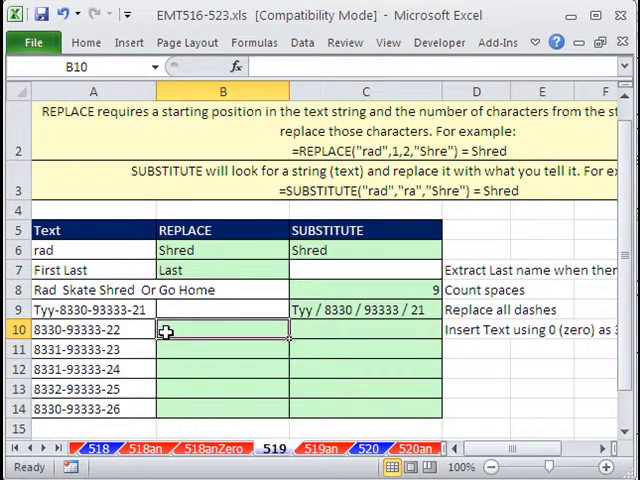
text(=A10)
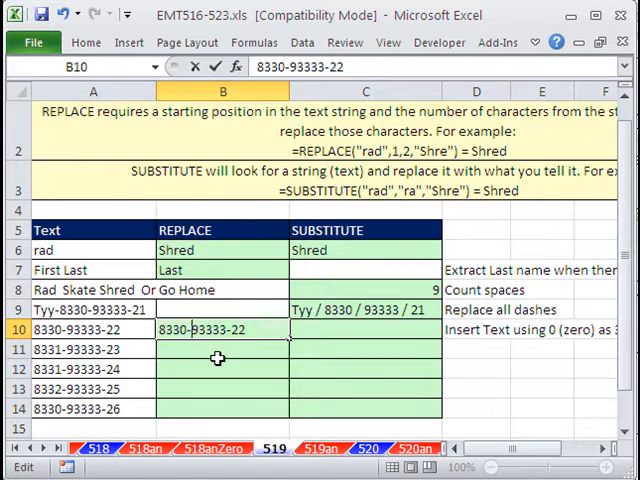
text(TTT)
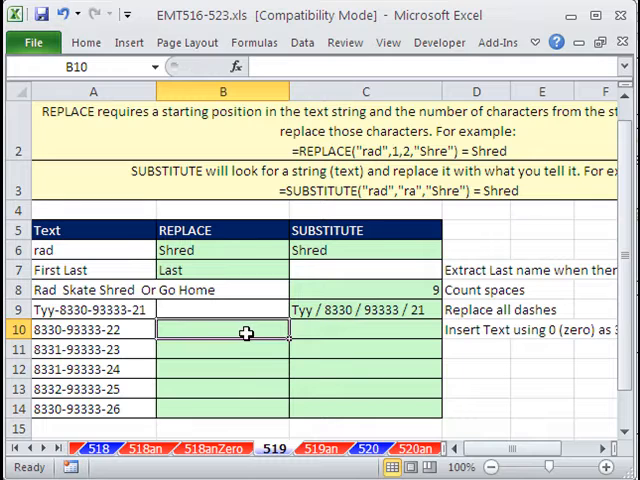
mouse_move(276, 410)
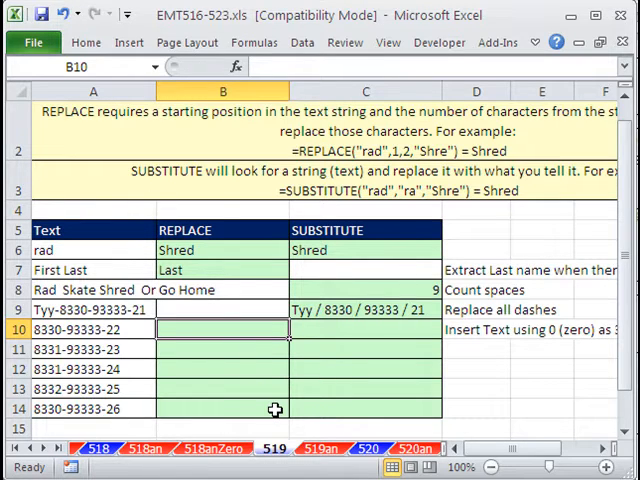
Step: Start =REPLACE(A10,SEARCH("-",A10) in B10 to locate the ID's first dash
text(=re)
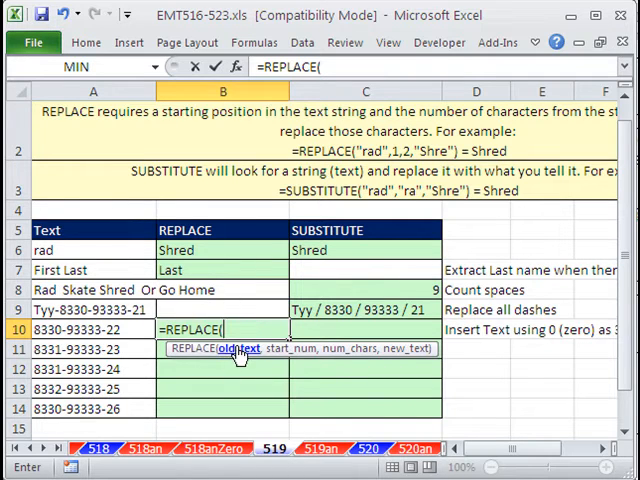
click(92, 328)
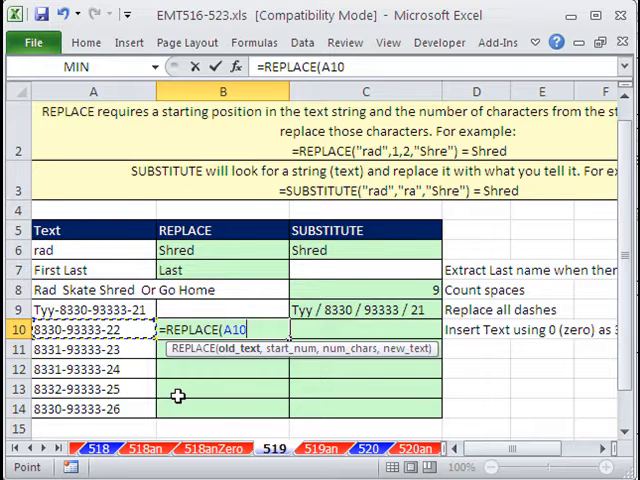
text(,)
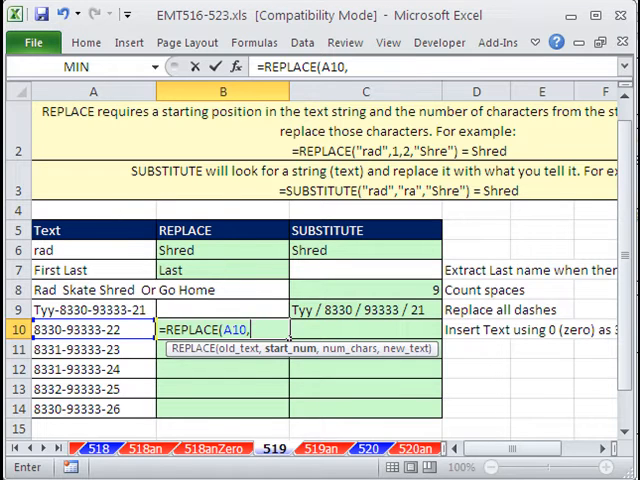
text(SEARCH()
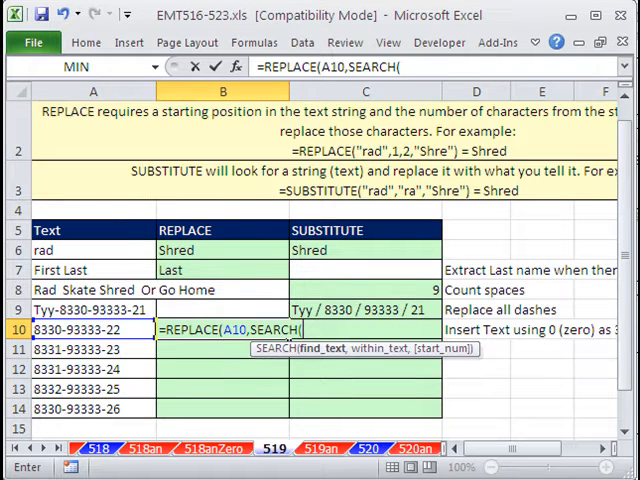
text("-)
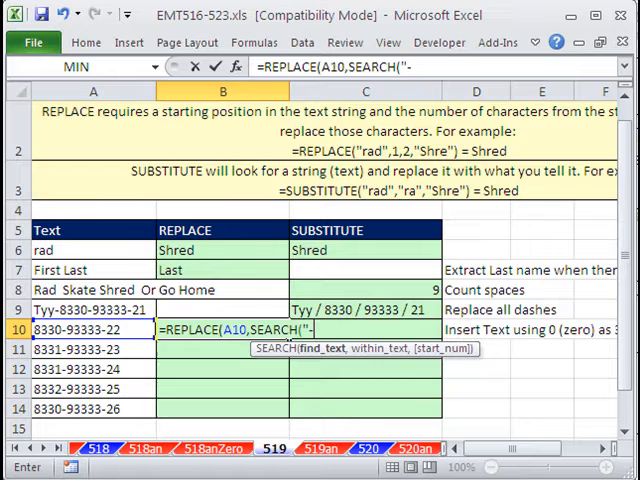
text(")
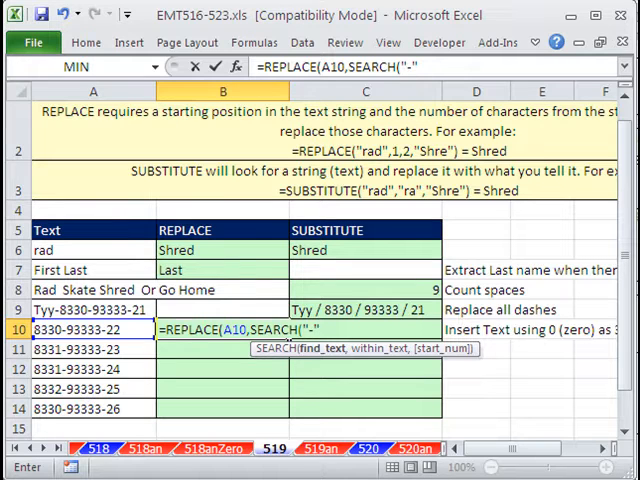
text(,)
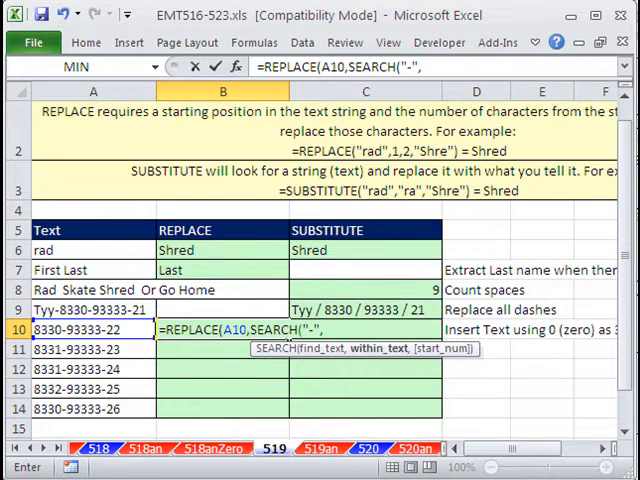
click(92, 328)
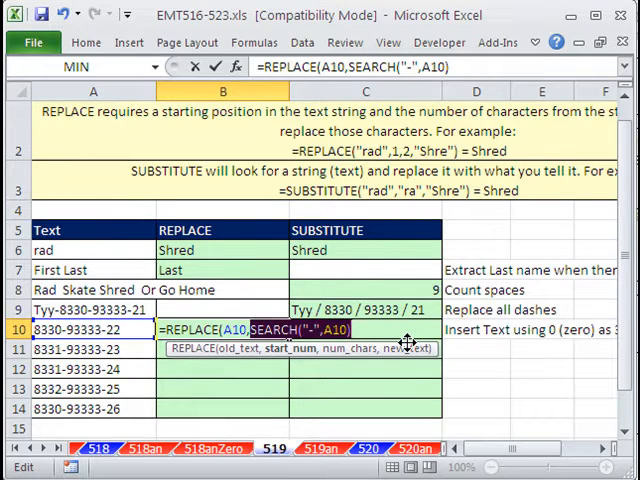
Step: Continue with +1,0,"TTT- so TTT- is inserted after the dash without removing text
text(5)
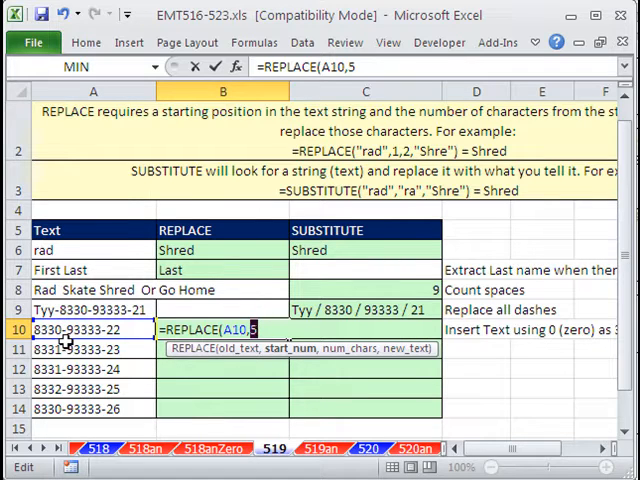
text(SEARCH("-",A10))
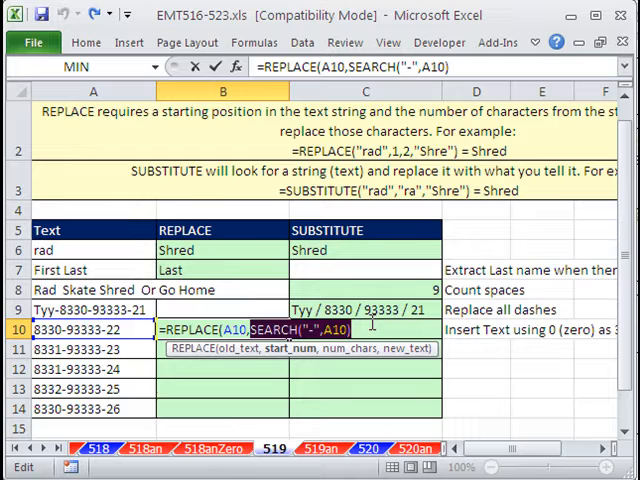
text(+)
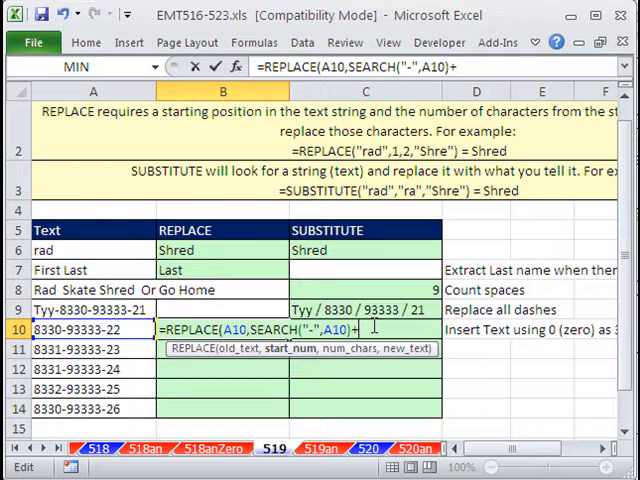
text(1)
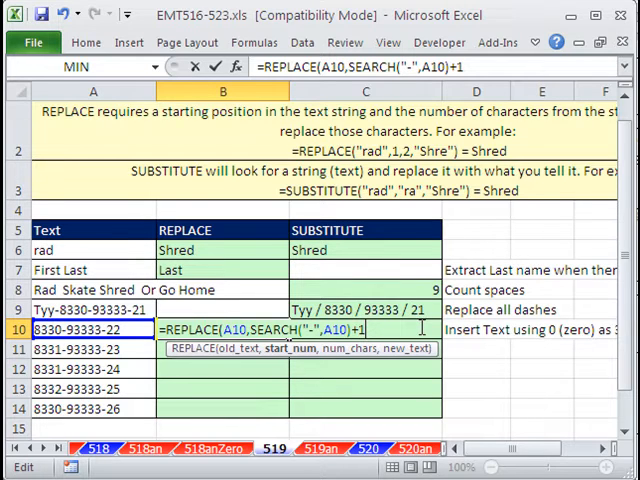
mouse_move(396, 382)
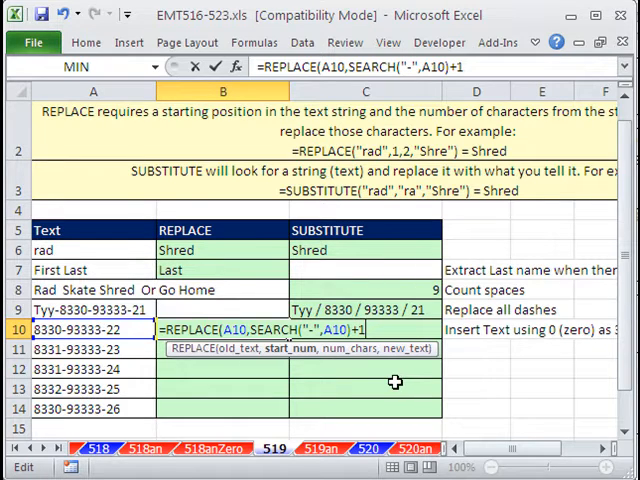
text(,)
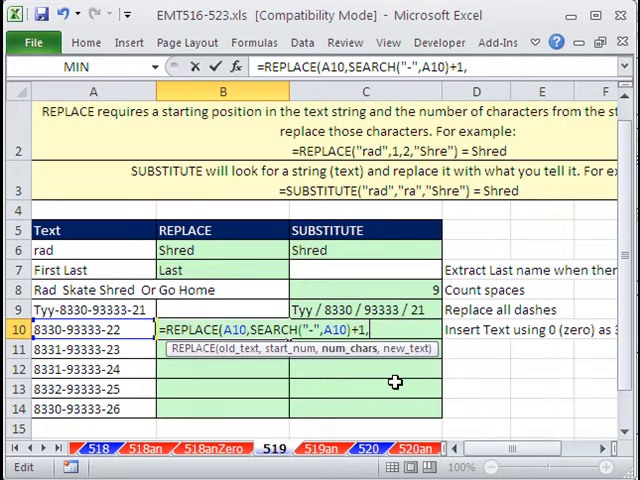
text(0,")
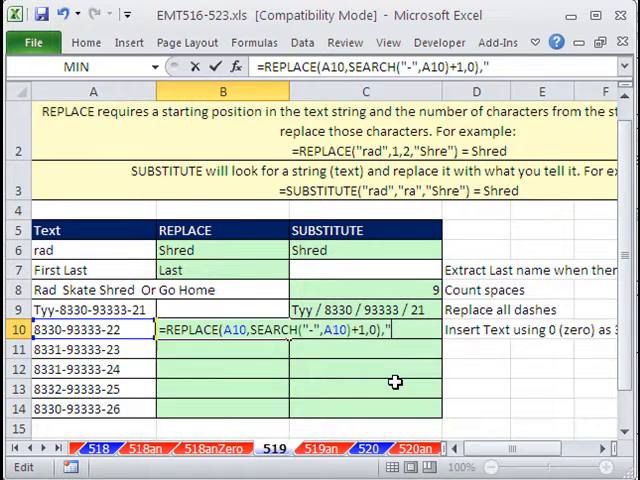
text(TTT)
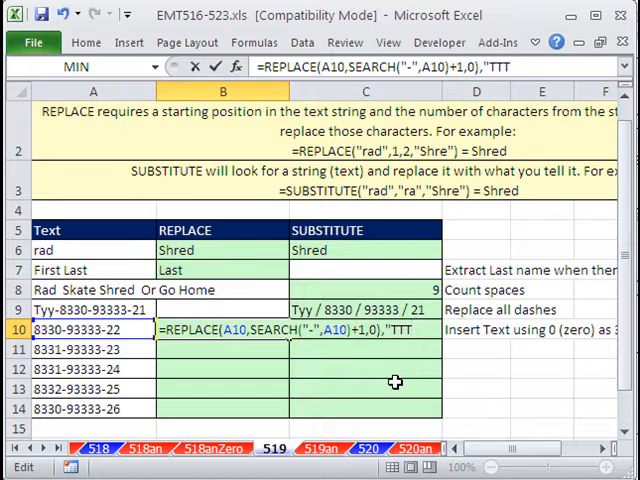
text(-"))
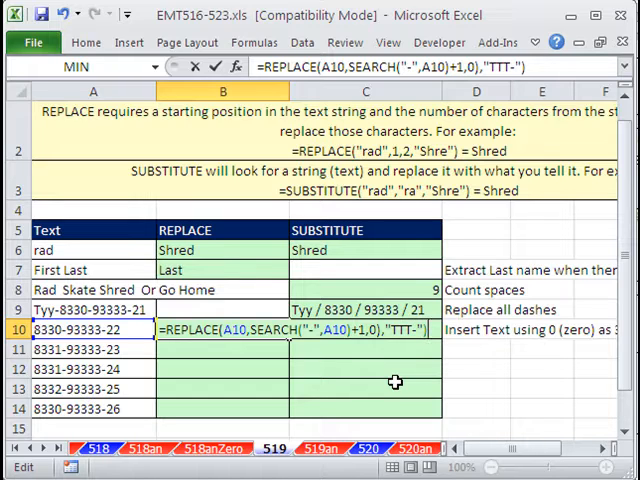
mouse_move(550, 324)
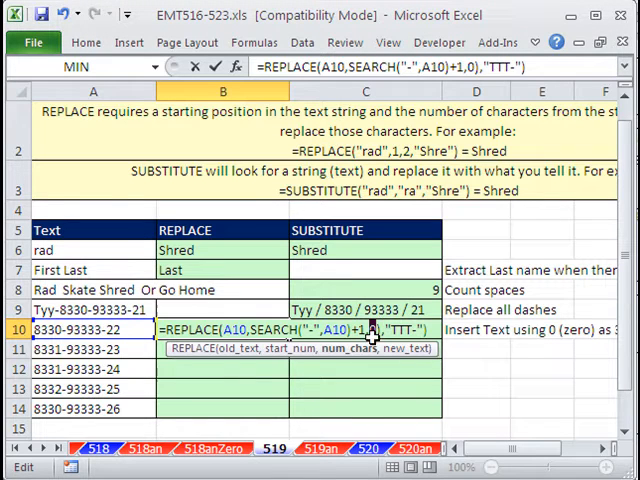
mouse_move(420, 350)
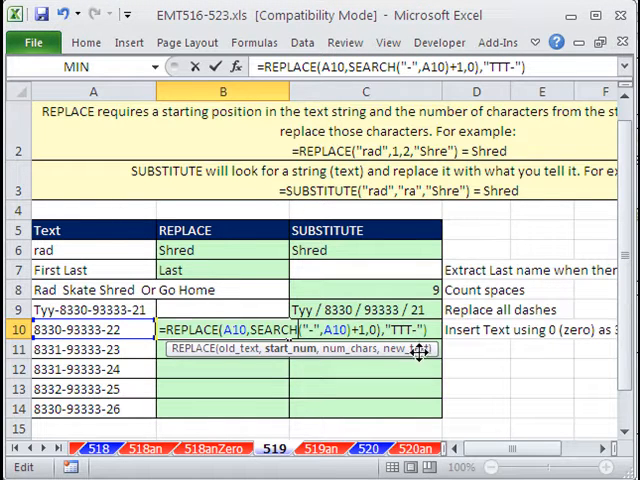
mouse_move(390, 358)
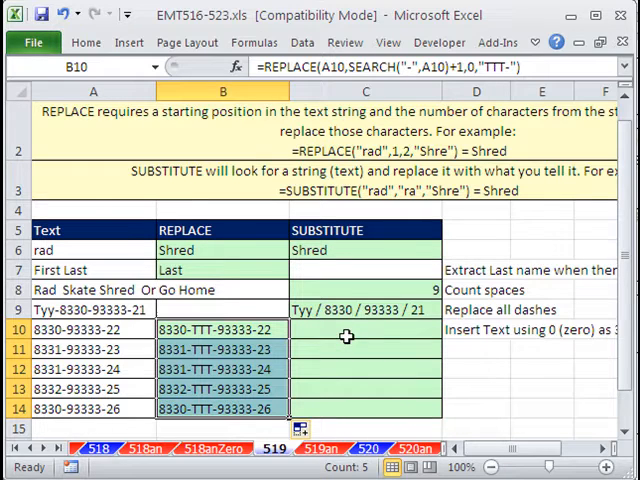
Step: Fill the TTT- insertion formula down B10:B14 and begin a similar REPLACE in C10
scroll(down, 3)
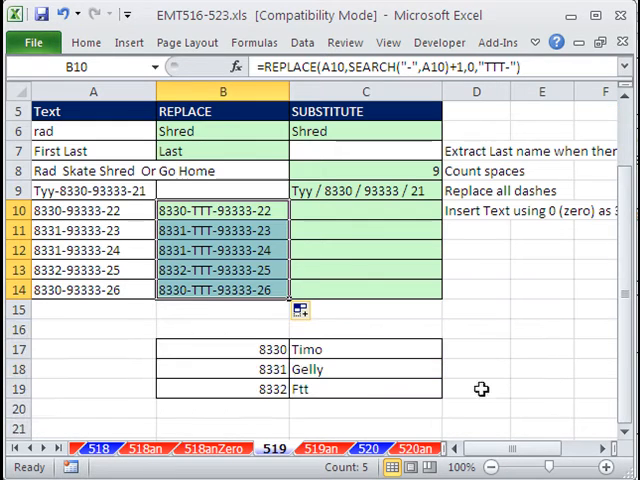
double_click(224, 210)
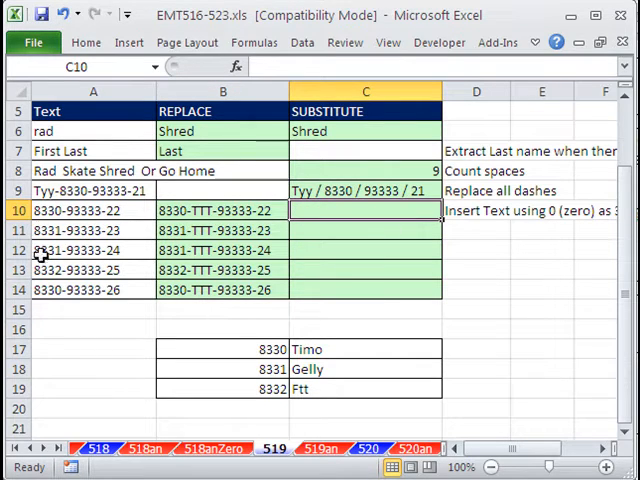
mouse_move(320, 372)
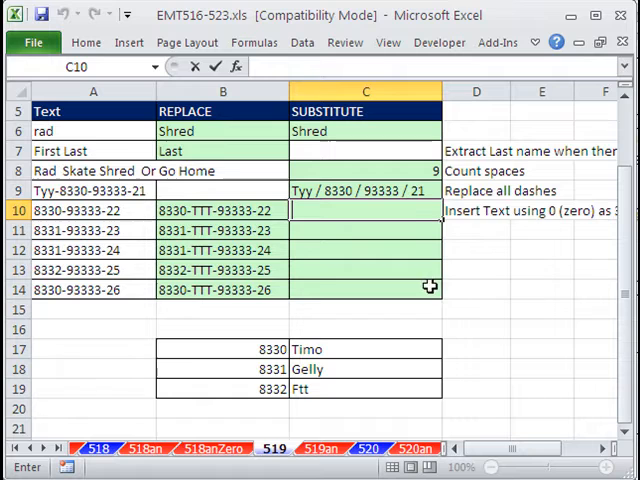
text(=REPLACE(A10,SEARCH("-",A10)+1,0,)
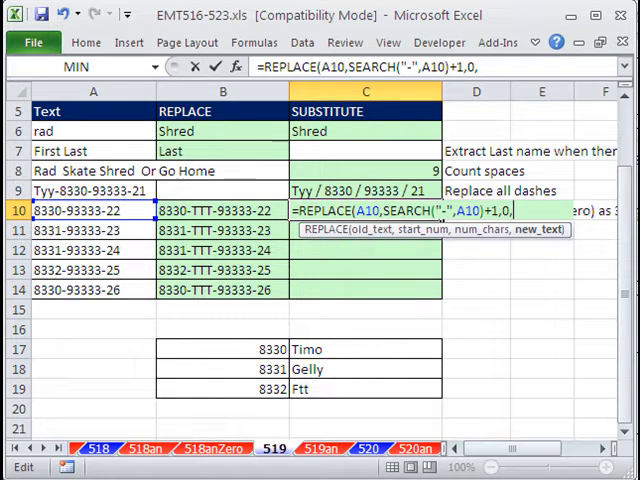
Step: Build the VLOOKUP lookup value LEFT(A10,4)+0 from the ID's first four digits
text(v)
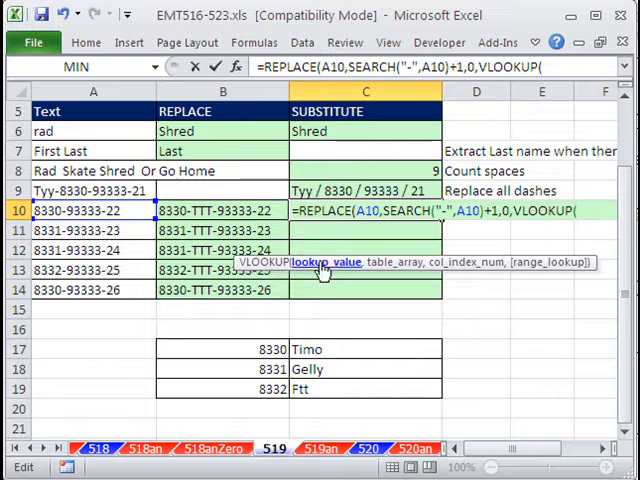
mouse_move(48, 190)
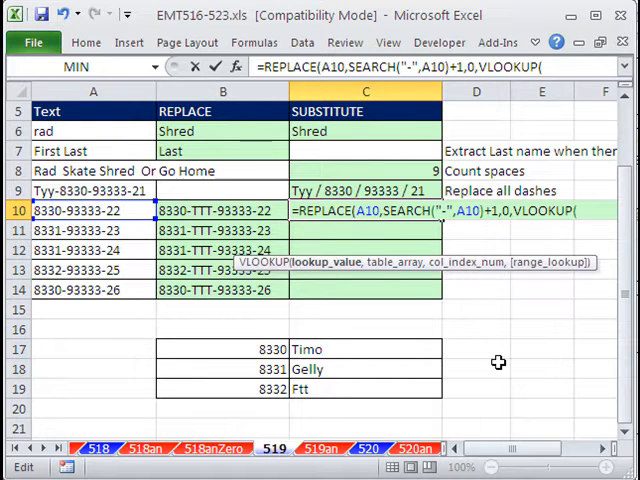
text(LEFT()
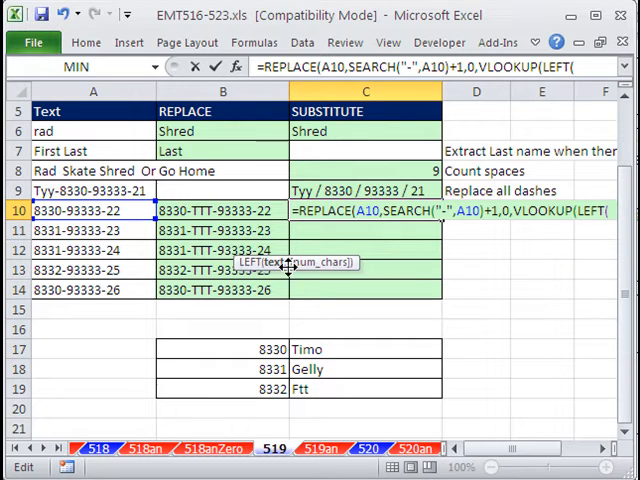
text(A10)
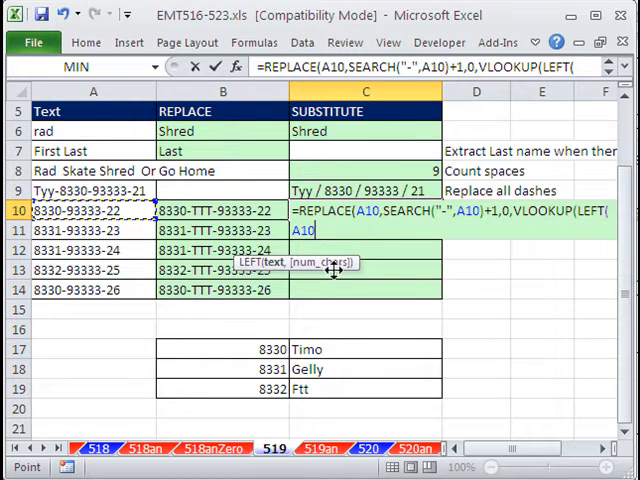
text(,4)
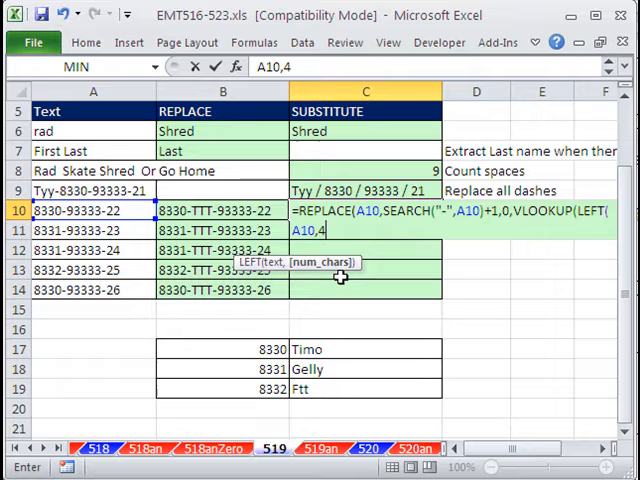
text())
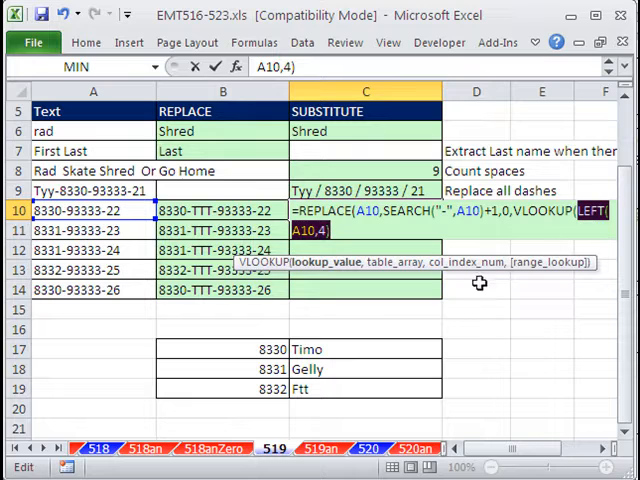
mouse_move(460, 302)
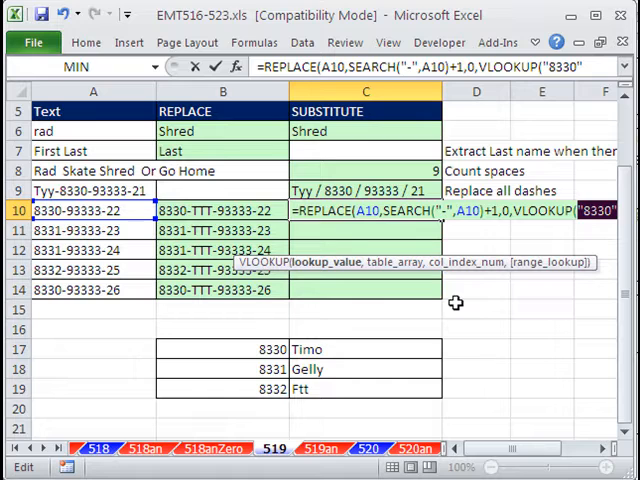
text(LEFT(A10,4))
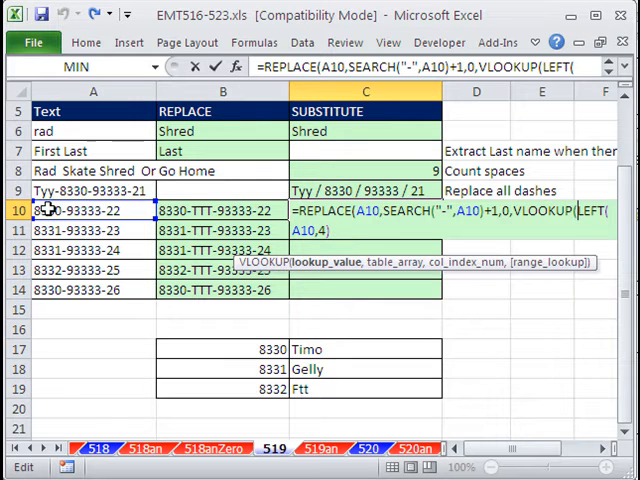
mouse_move(280, 350)
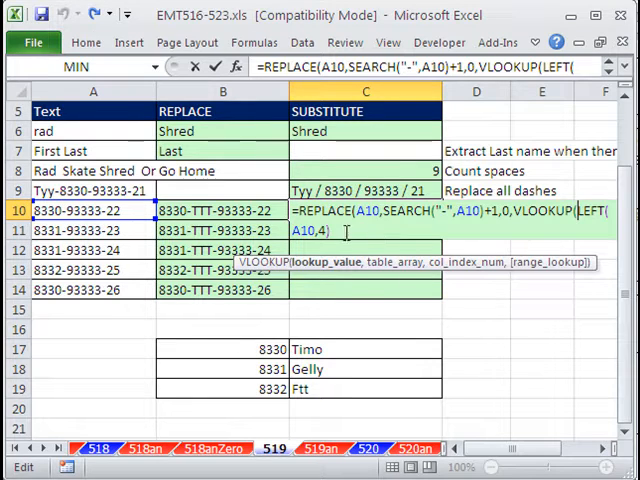
mouse_move(484, 272)
text(+)
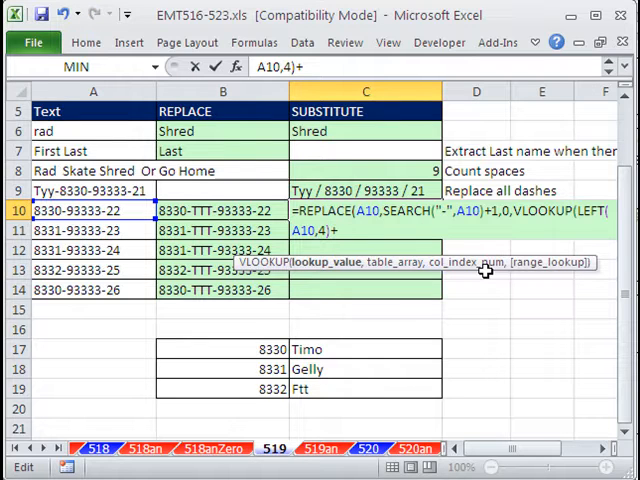
text(0)
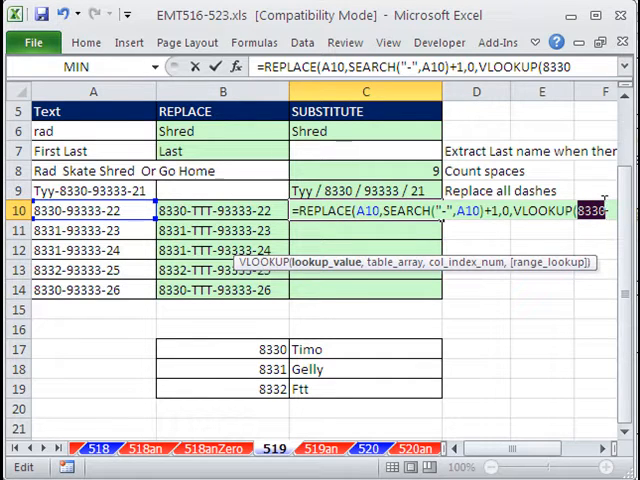
text(LEFT(A10,4)+0)
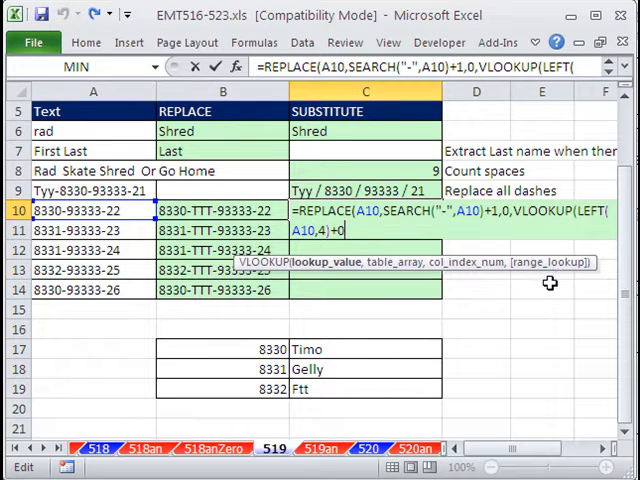
text(,)
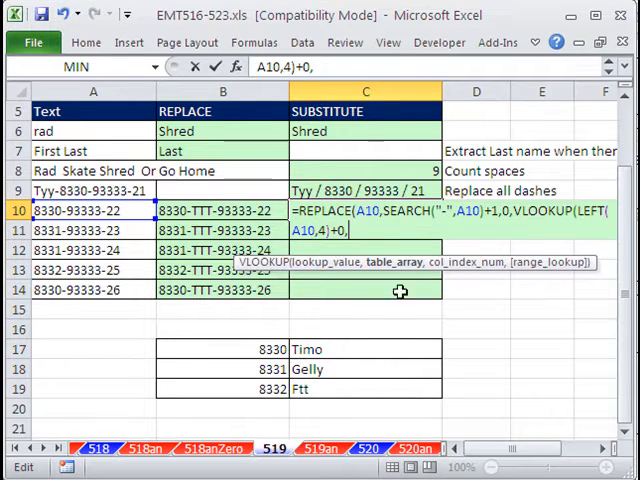
Step: Point VLOOKUP at the locked table $B$17:$C$19, returning column 2 as the inserted name
click(222, 348)
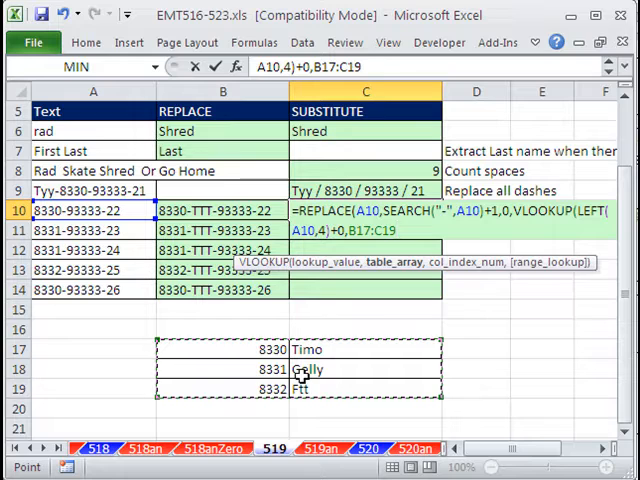
key(f4)
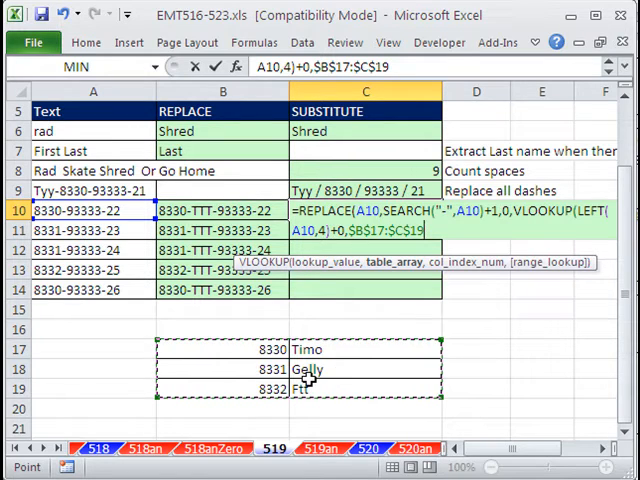
text(,2)
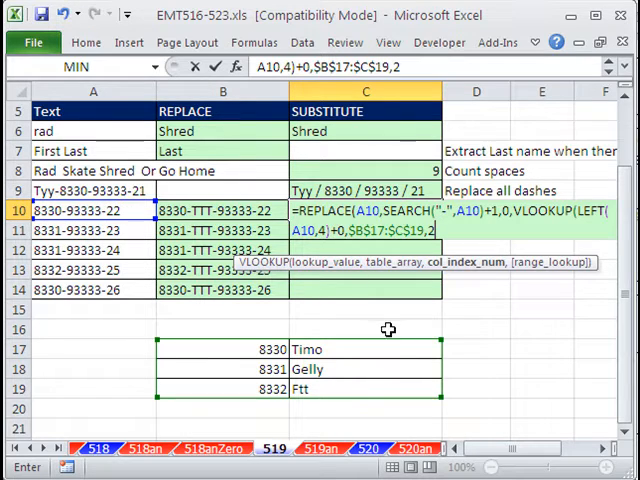
mouse_move(398, 344)
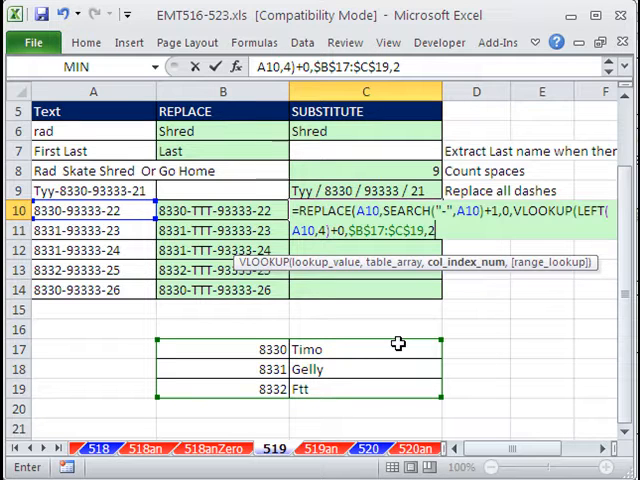
text(,)
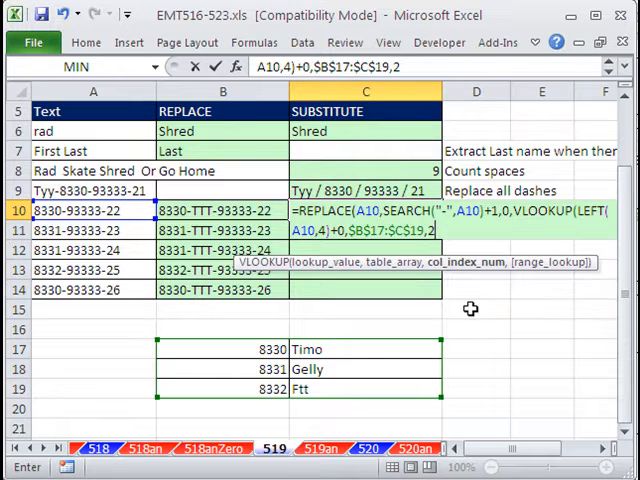
mouse_move(224, 356)
text())
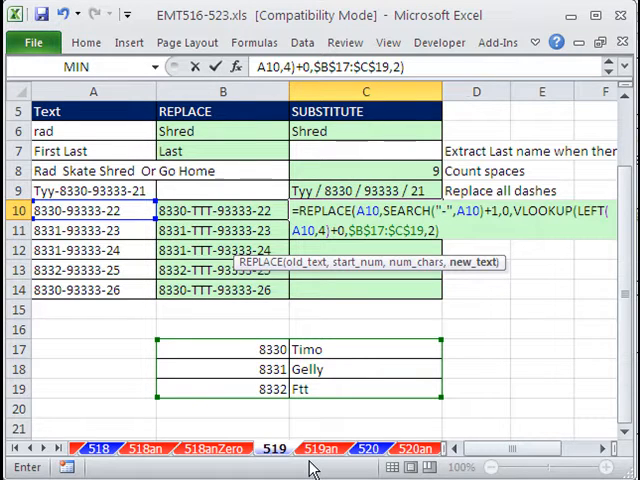
mouse_move(450, 228)
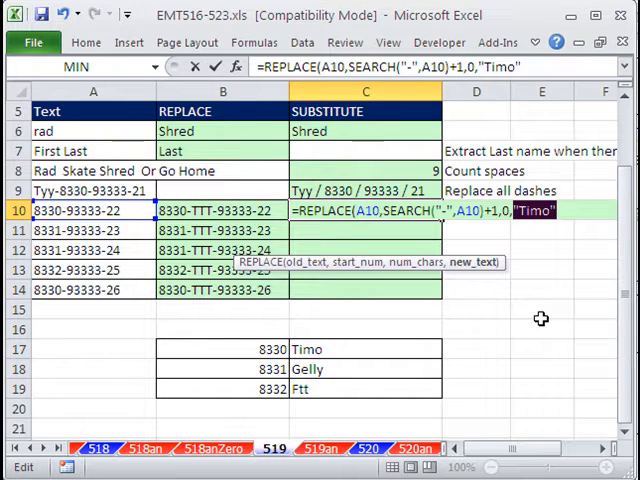
text(VLOOKUP(LEFT(A10,4)+0,$B$17:$C$19,2))
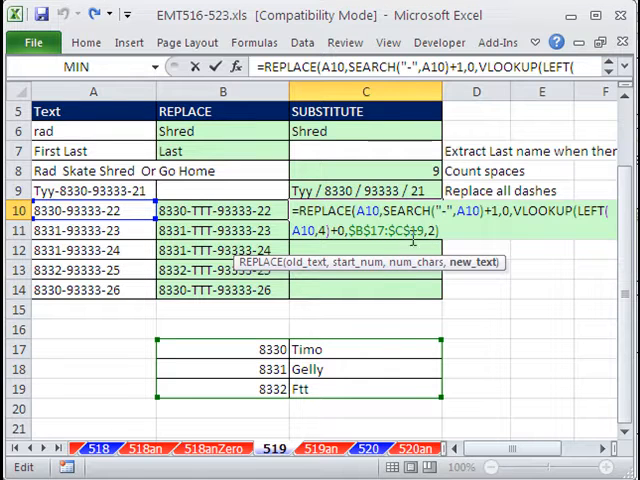
mouse_move(428, 360)
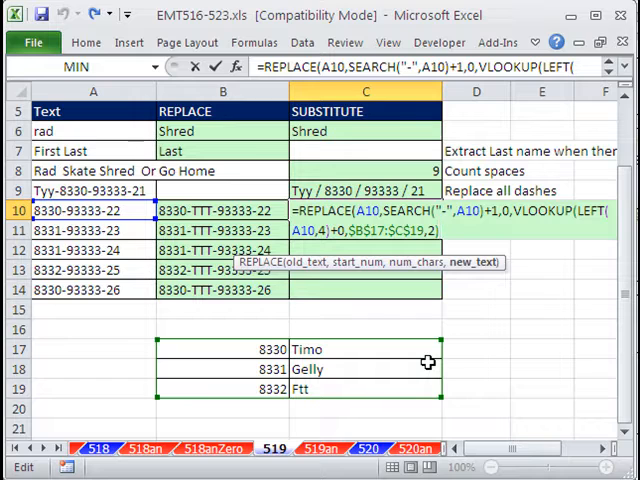
mouse_move(452, 316)
text(Insert Text using 0 (zero) as 3)
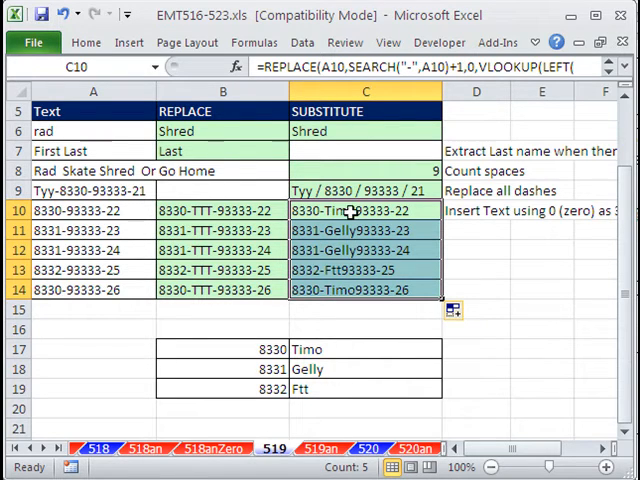
double_click(364, 210)
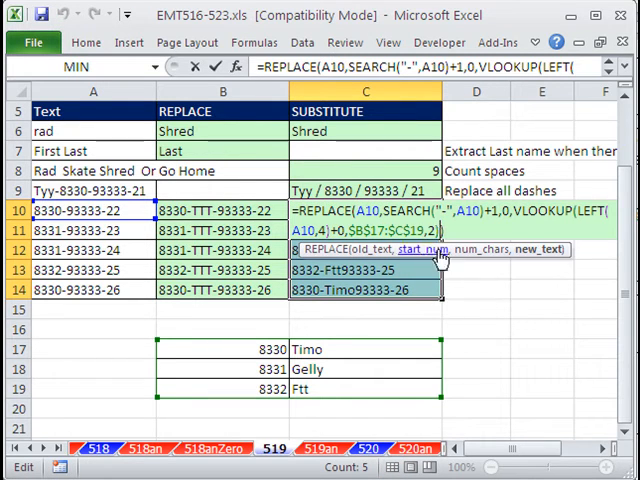
mouse_move(464, 338)
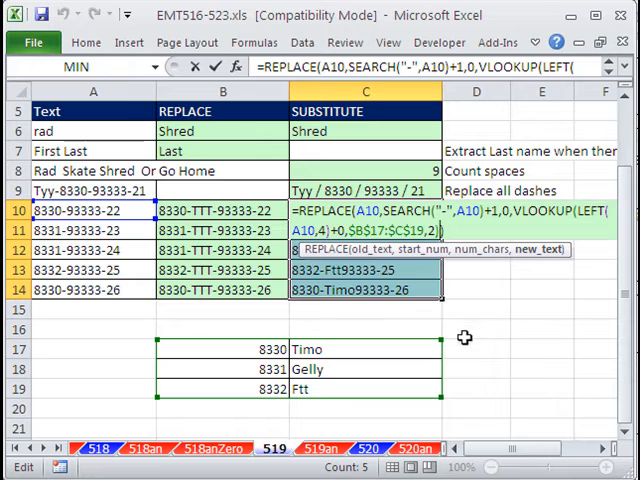
text(&"))
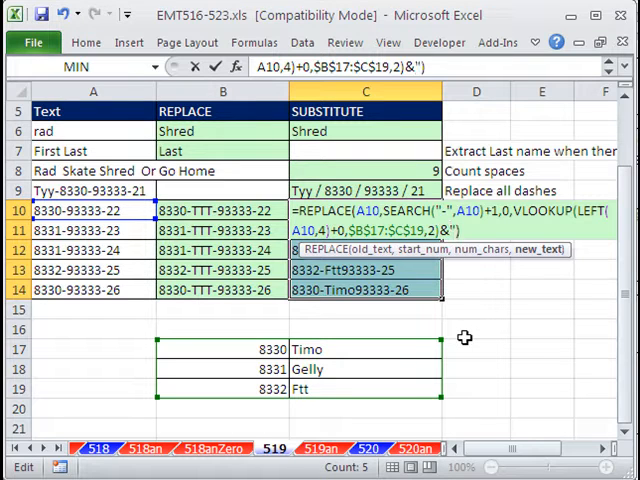
text(-)
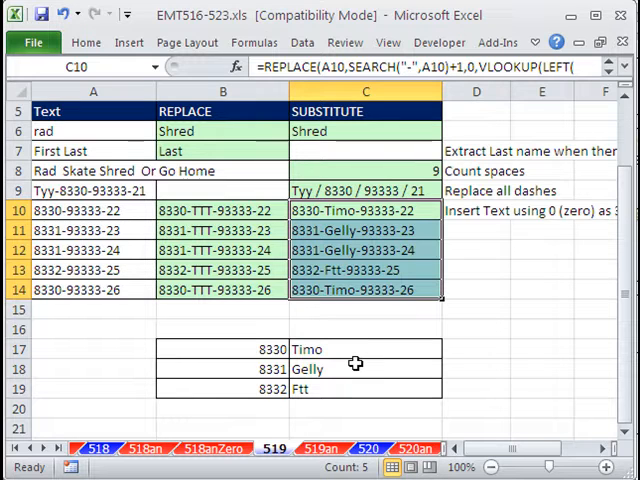
mouse_move(552, 228)
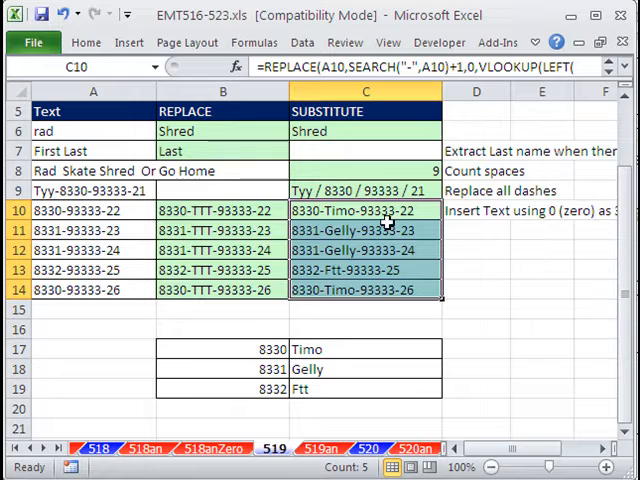
double_click(222, 212)
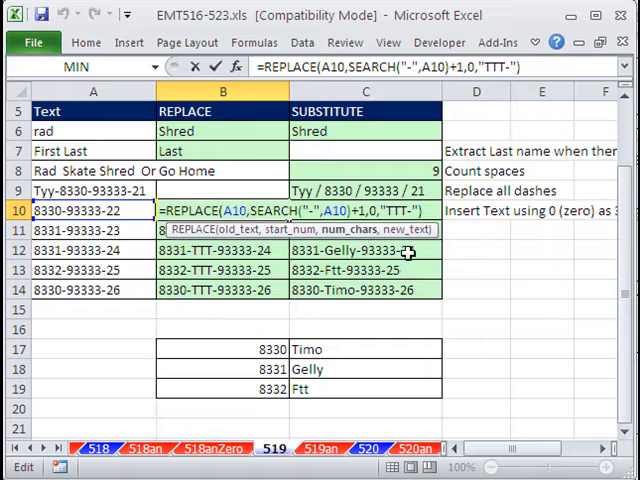
key(Return)
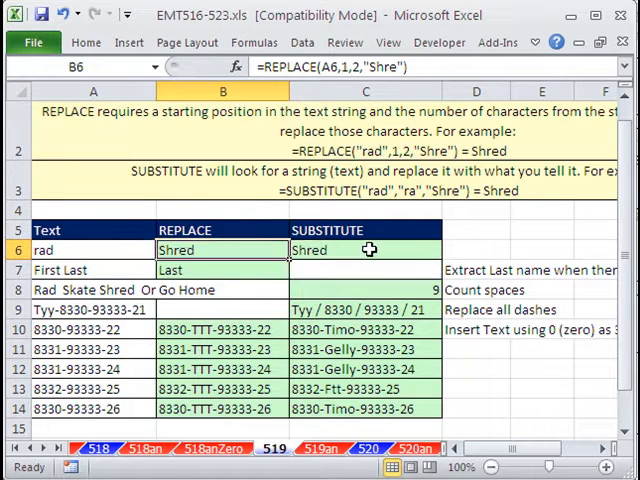
click(364, 250)
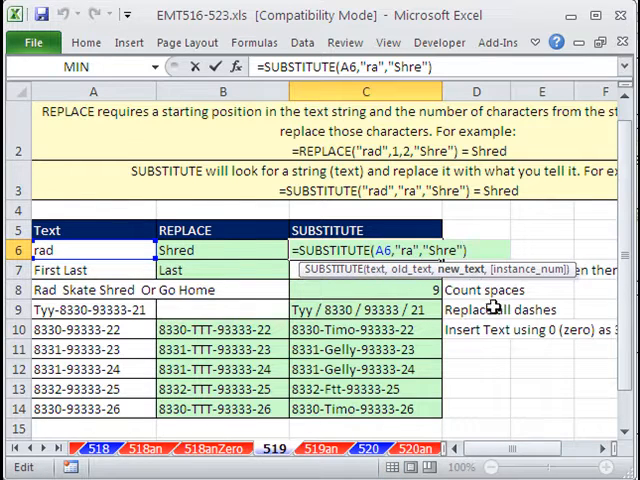
mouse_move(524, 356)
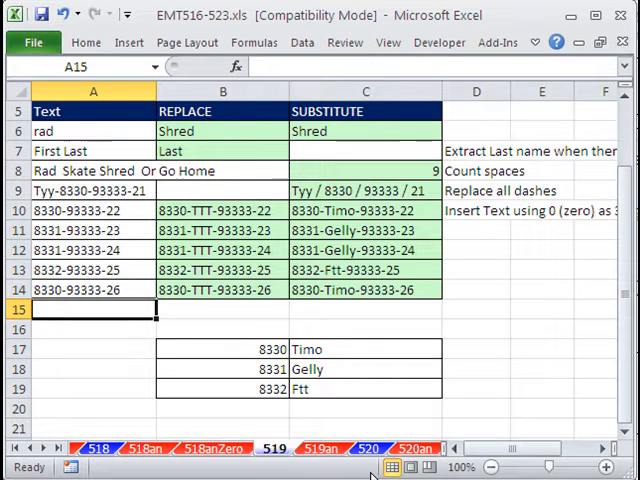
Step: Put radrad in A15 and start a SUBSTITUTE on it targeting "rad"
text(r)
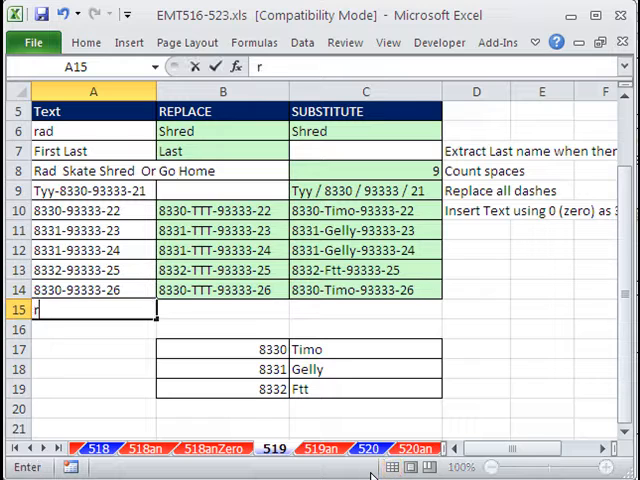
text(adrad)
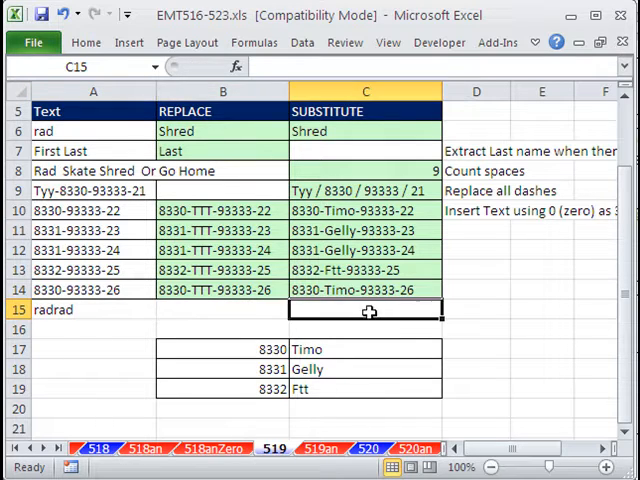
text(=s)
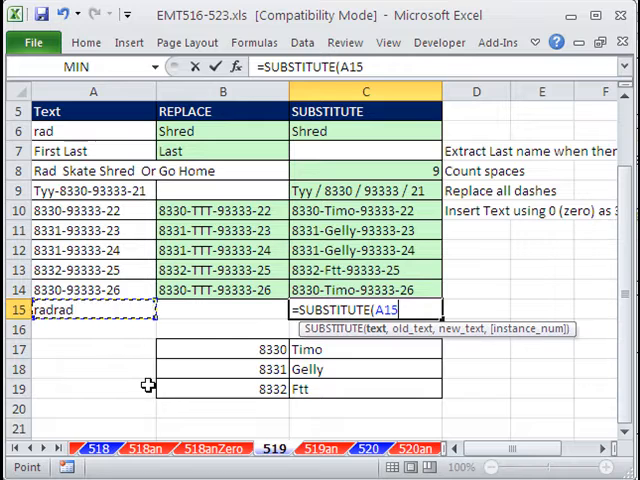
text(,)
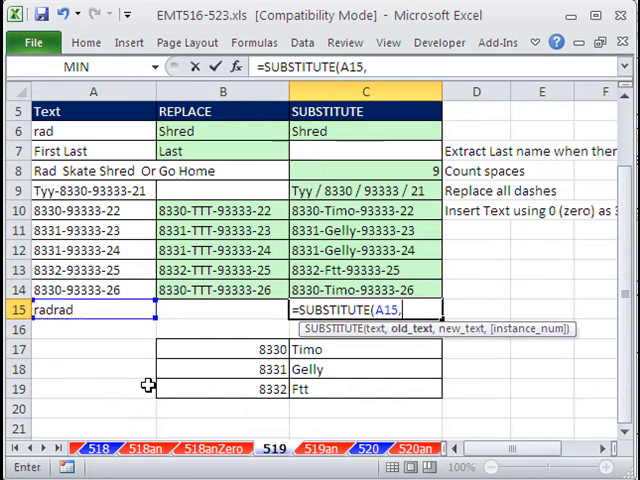
text("rad)
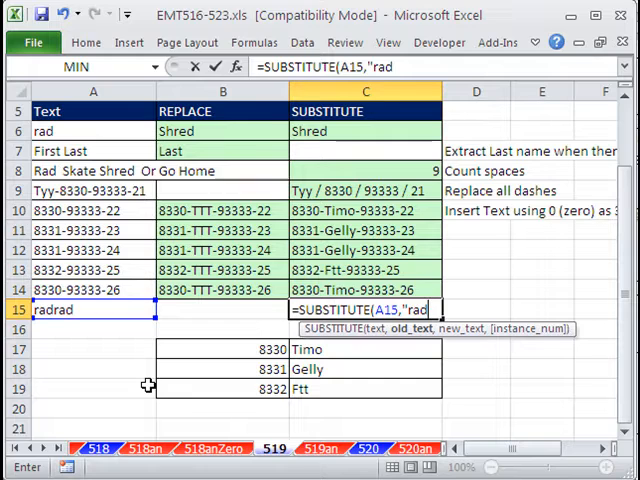
text(")
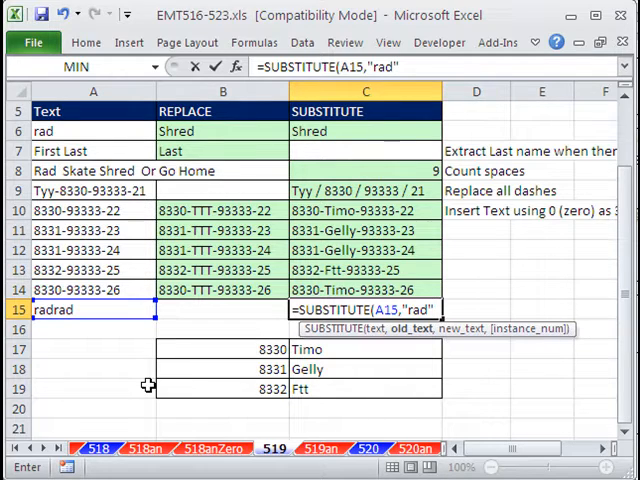
Step: Finish =SUBSTITUTE(A15,"rad","-Shred",2) so only the second rad becomes -Shred
text(,)
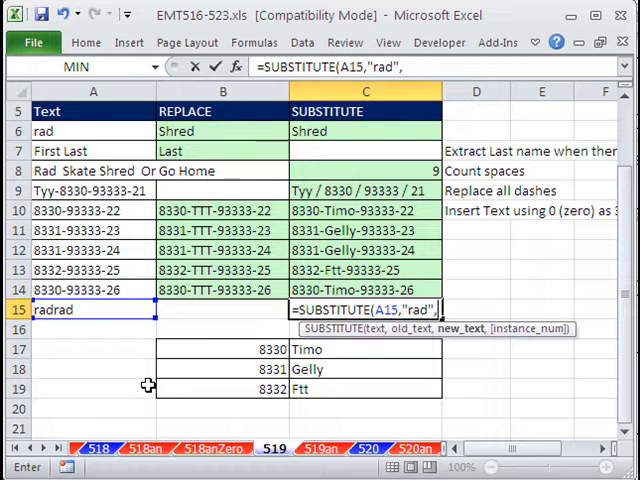
text(")
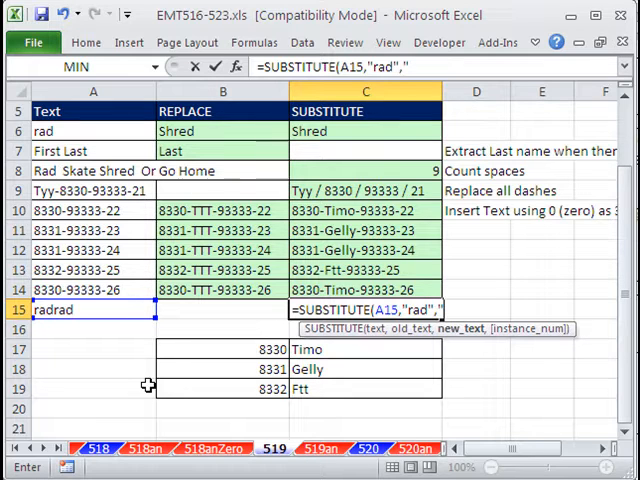
text("-Shr)
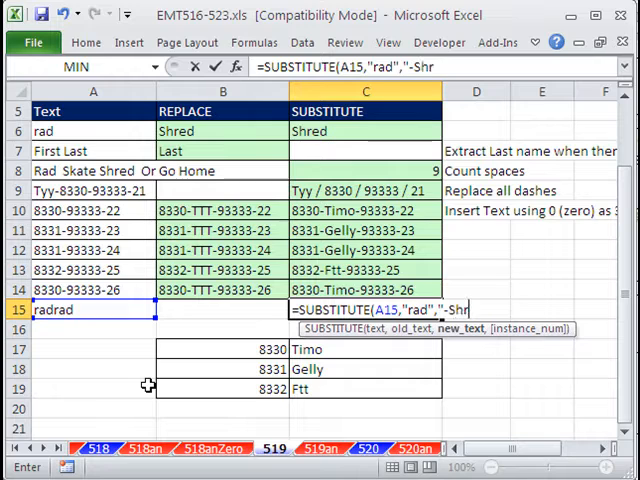
text(ed")
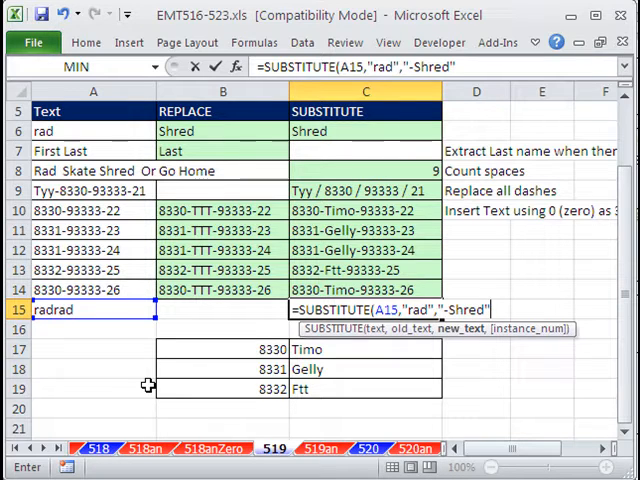
text(,2)
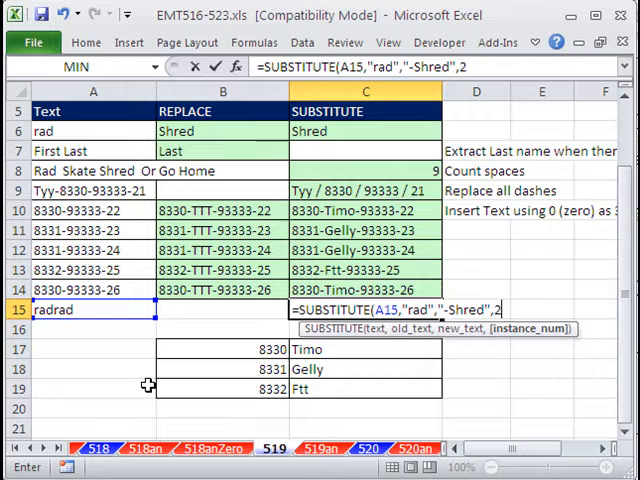
text())
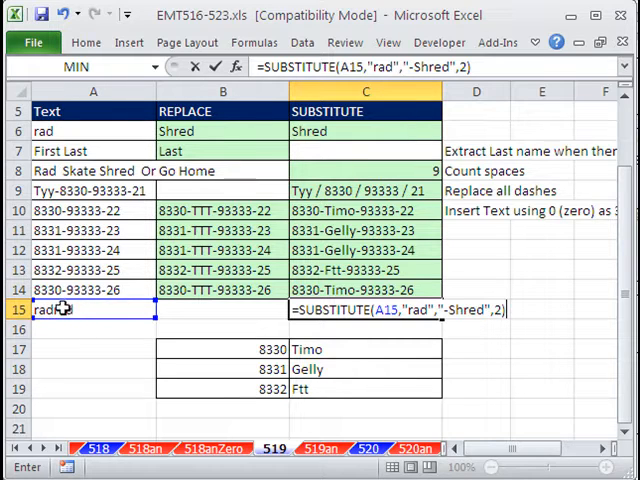
key(Return)
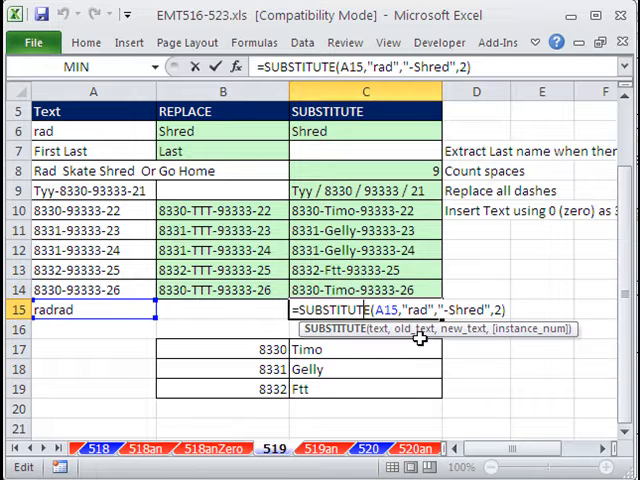
mouse_move(528, 338)
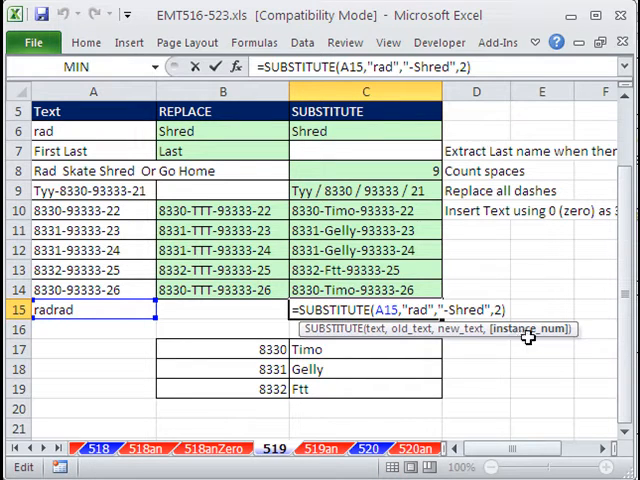
mouse_move(548, 358)
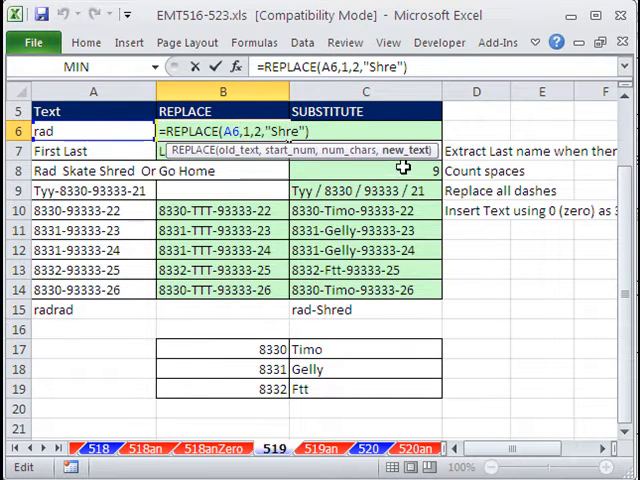
mouse_move(264, 188)
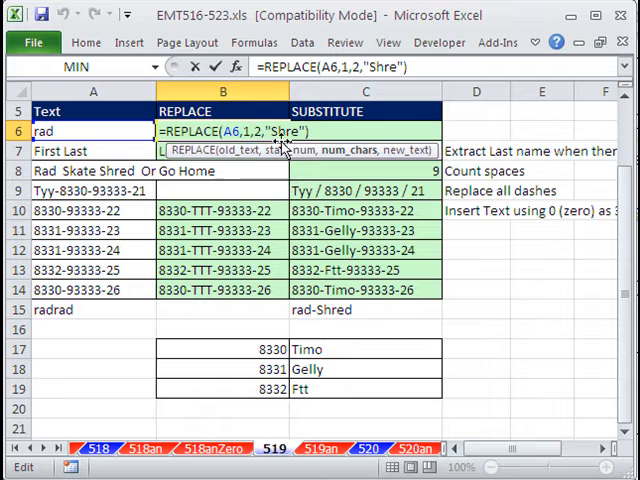
mouse_move(408, 304)
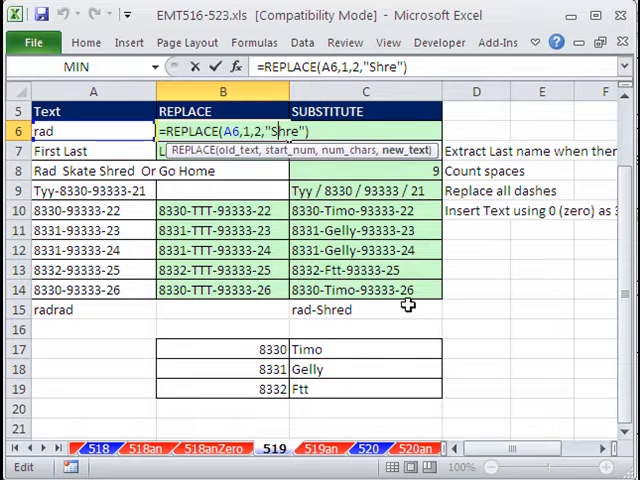
mouse_move(408, 304)
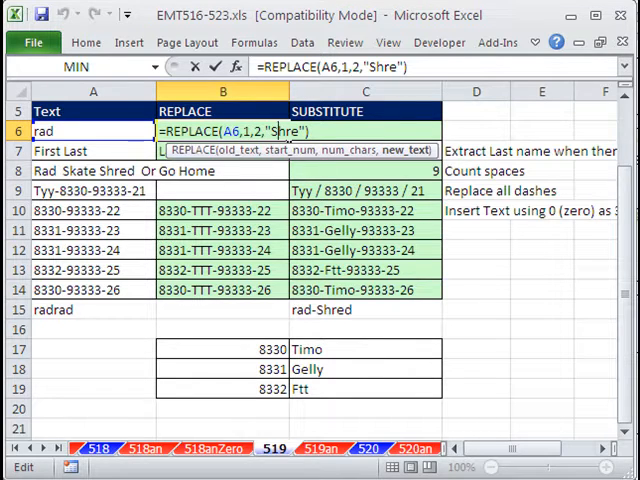